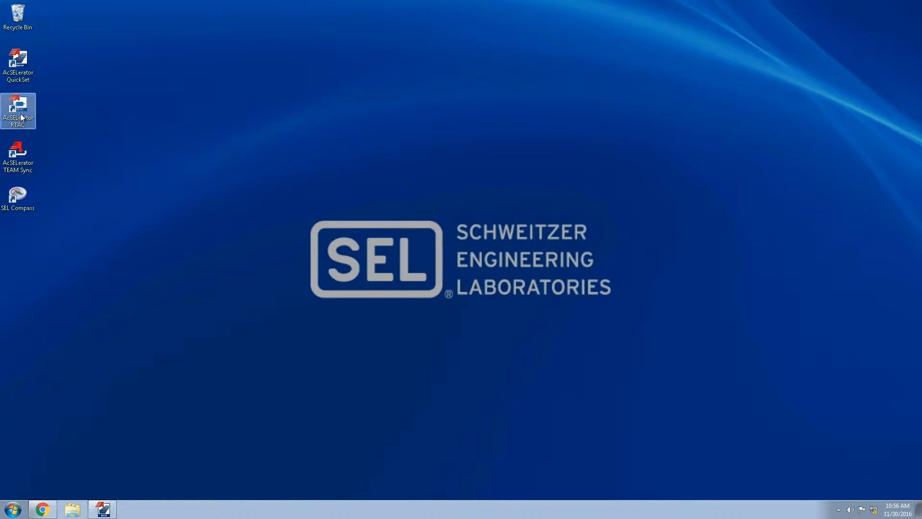
Step: Launch AcSELerator RTAC, enter the password, log in to the database and maximize the window
double_click(18, 103)
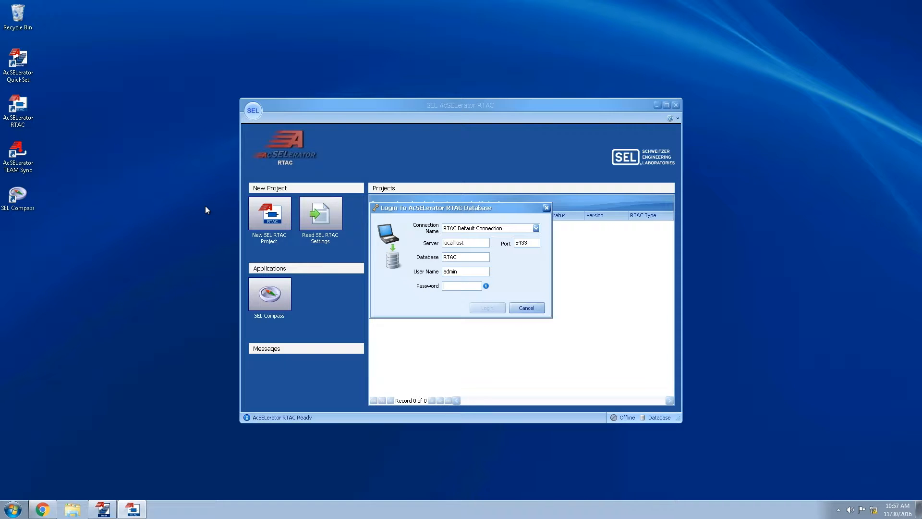
type("**")
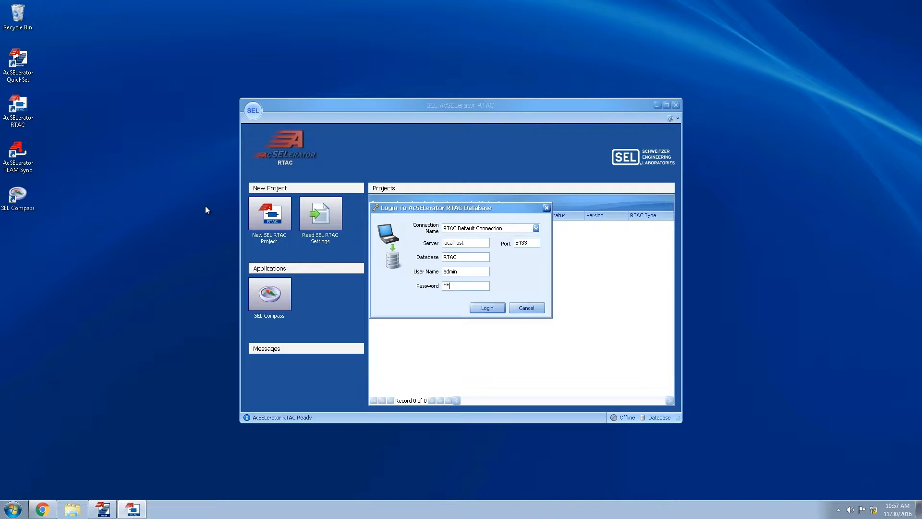
type("**")
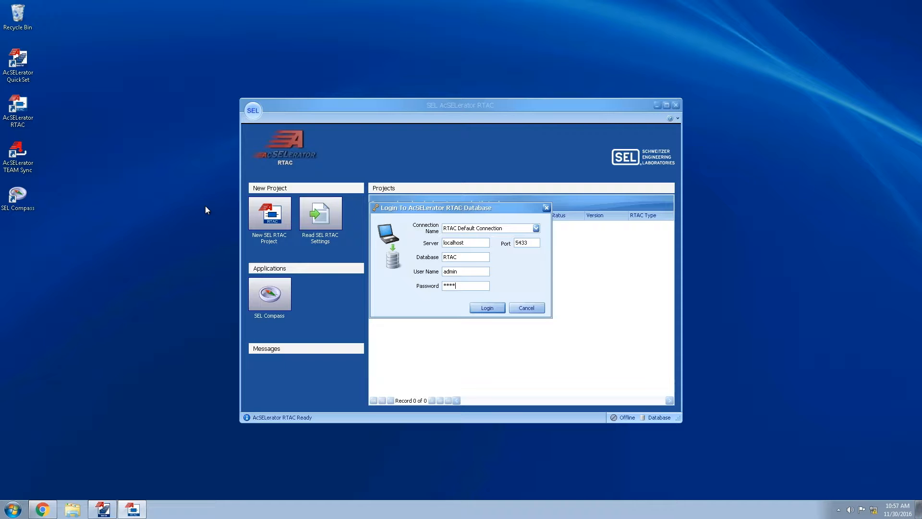
left_click(487, 308)
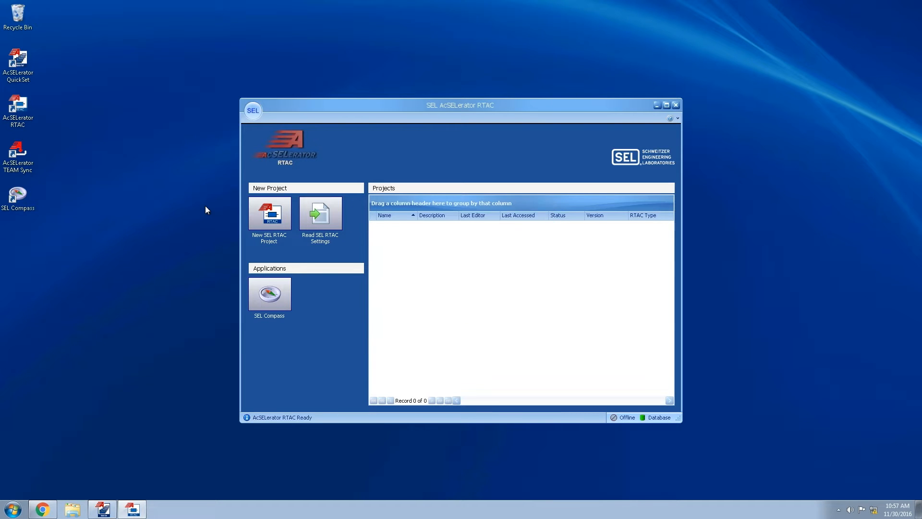
left_click(665, 105)
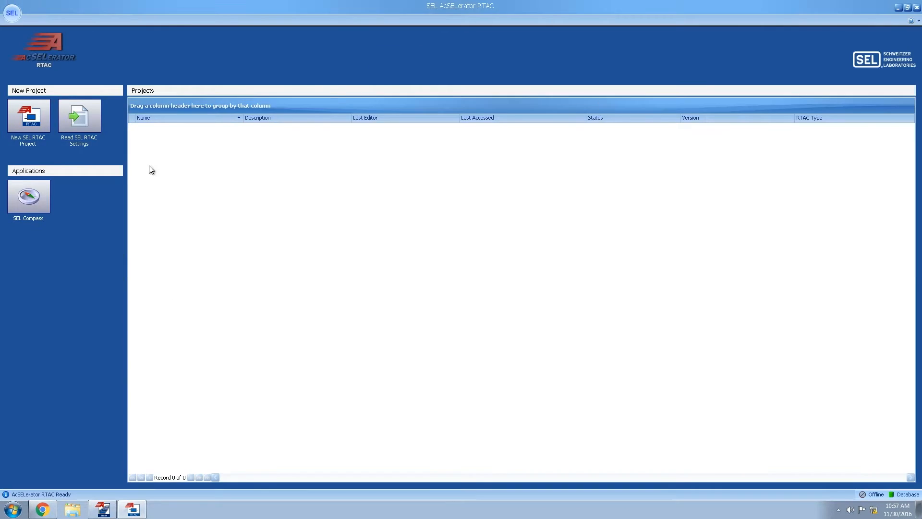
Step: Create a new RTAC/Axion R136 Default project named 'SEL Secure Solution'
left_click(28, 115)
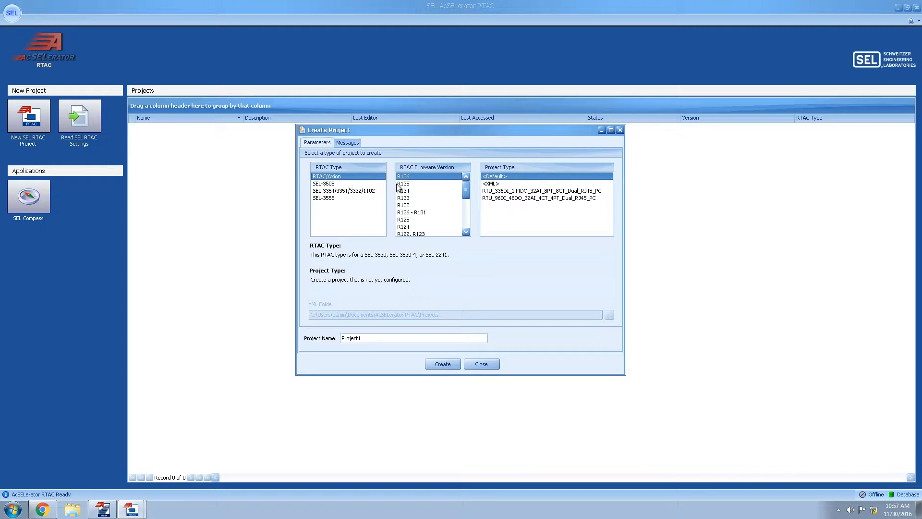
mouse_move(404, 184)
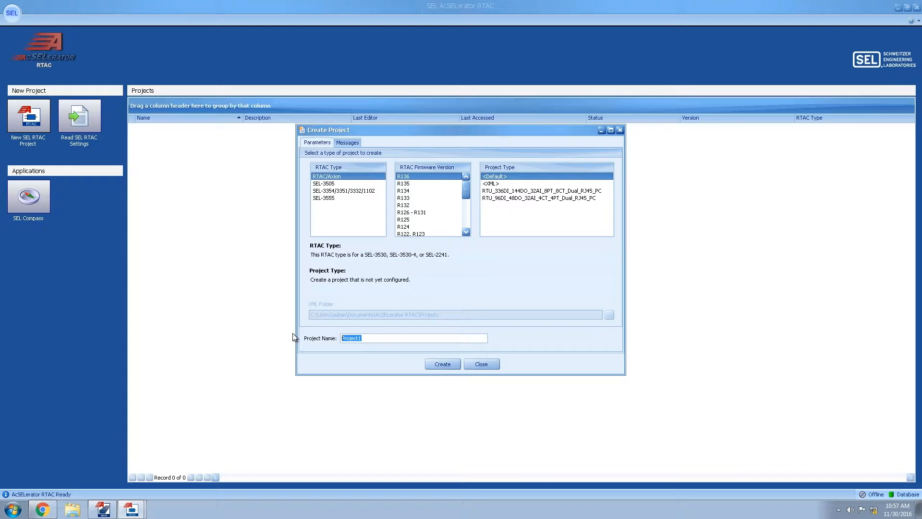
type("SEL")
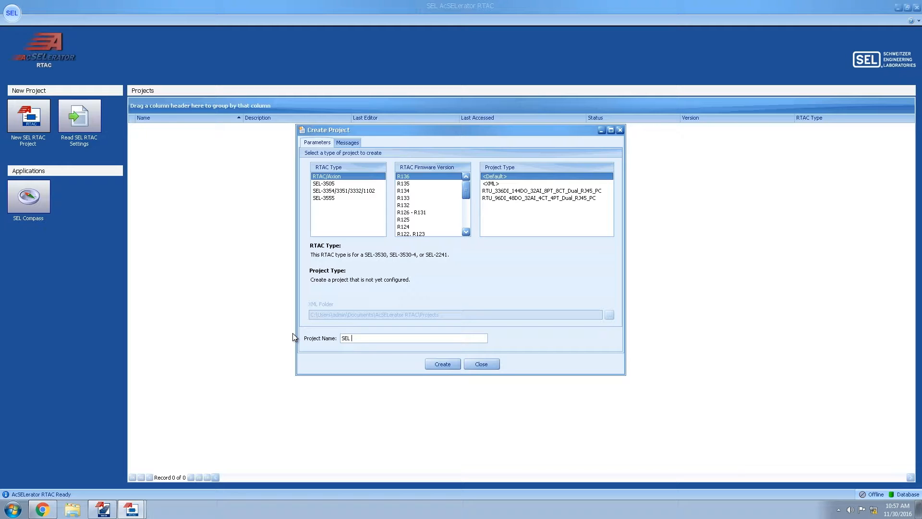
type("Secure Solution")
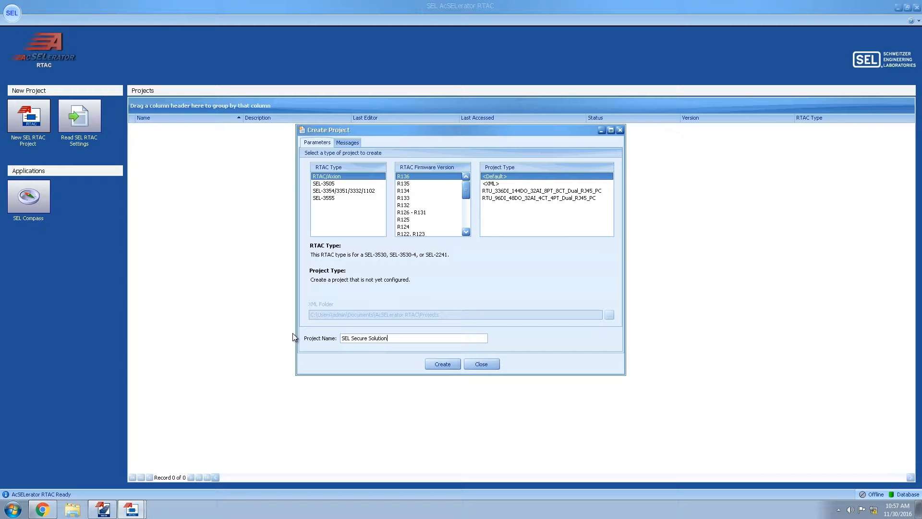
left_click(443, 364)
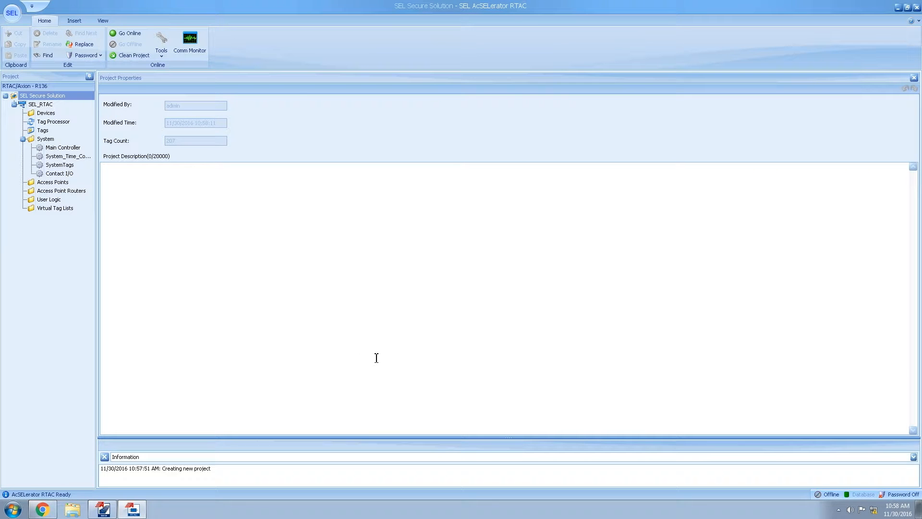
mouse_move(45, 106)
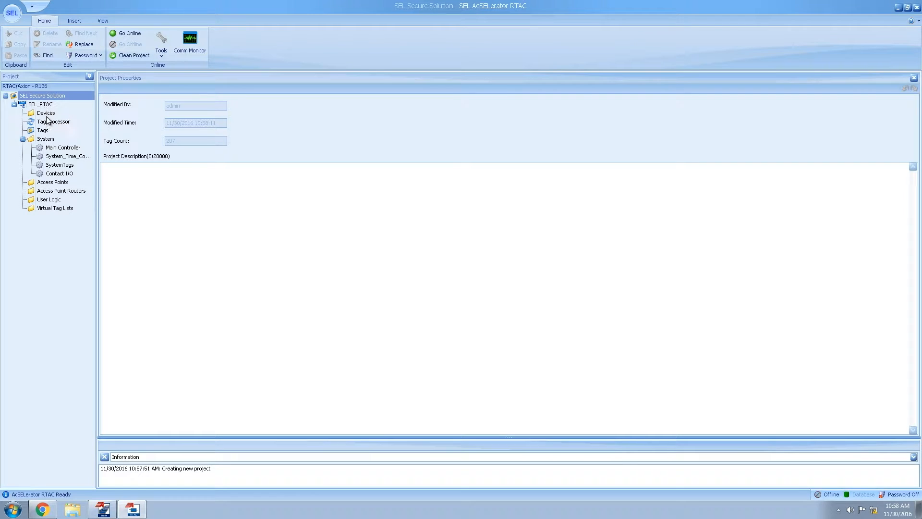
Step: Insert an SEL 3530 SEL Protocol device as Server - Ethernet Tunneled Serial under Devices
right_click(45, 112)
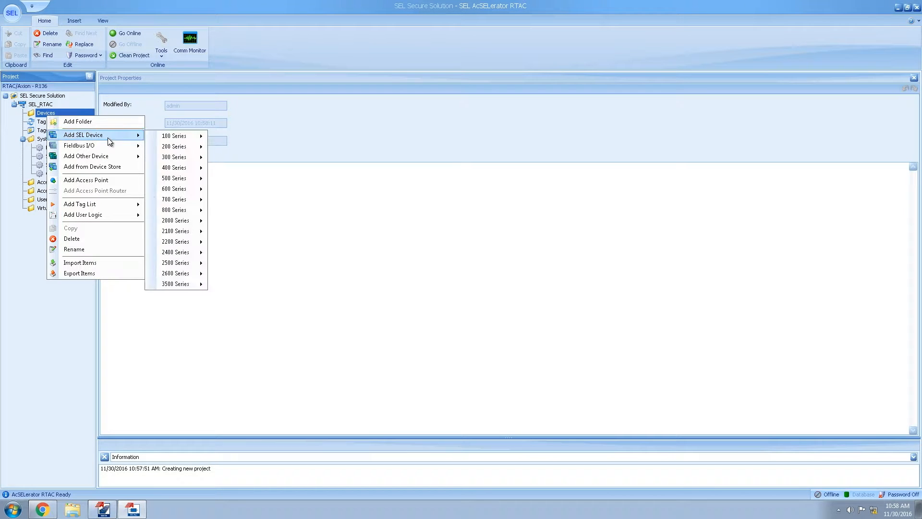
mouse_move(175, 283)
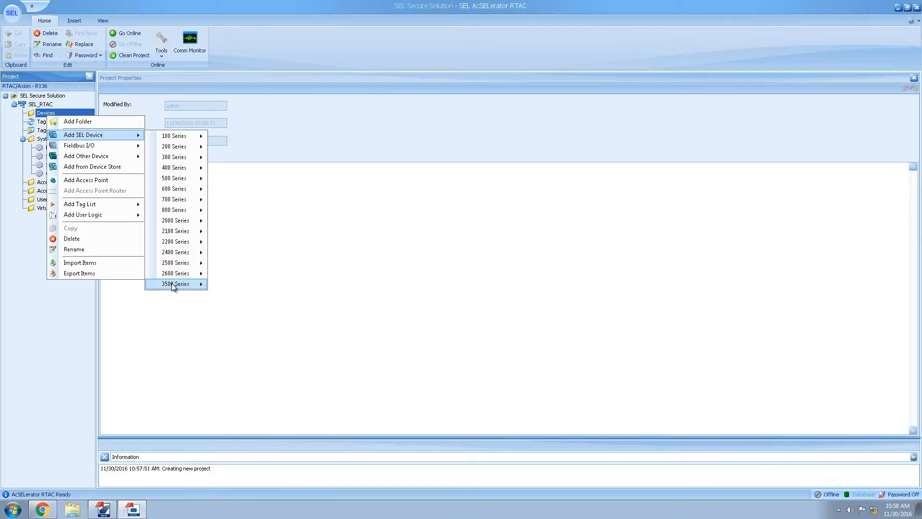
mouse_move(230, 306)
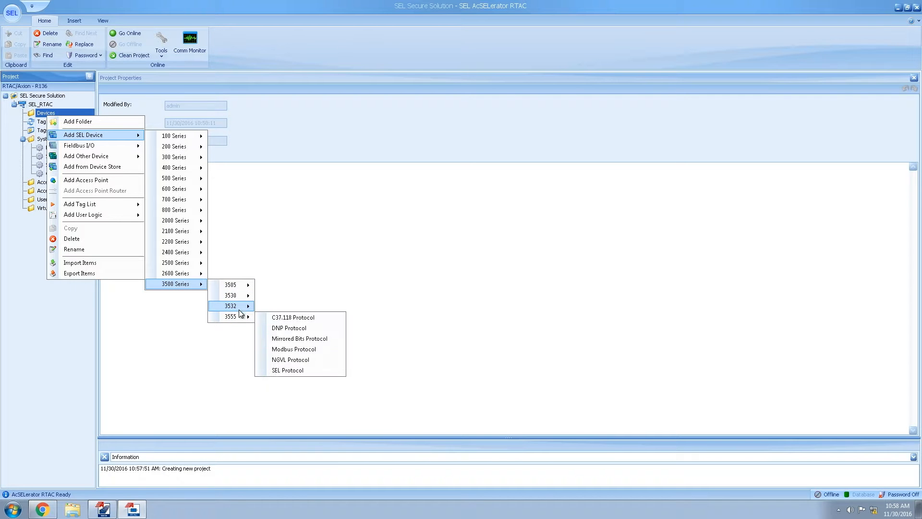
mouse_move(230, 295)
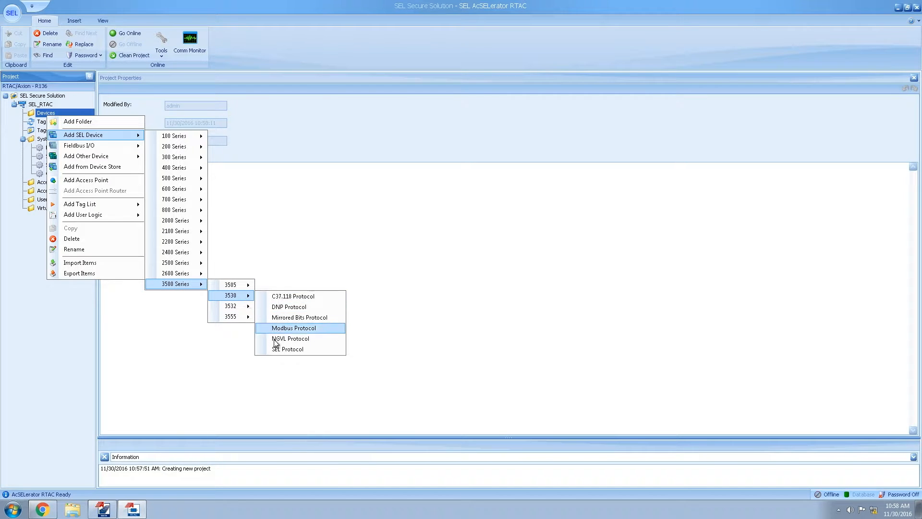
left_click(287, 349)
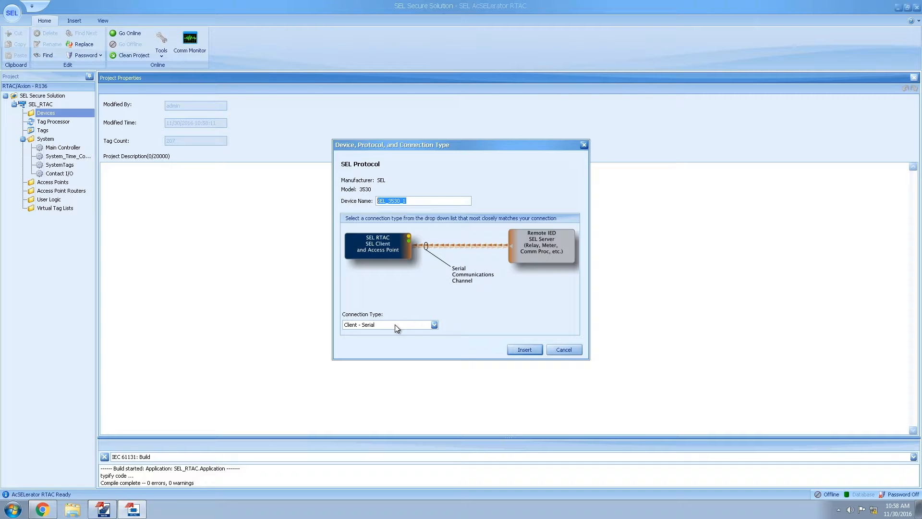
left_click(433, 324)
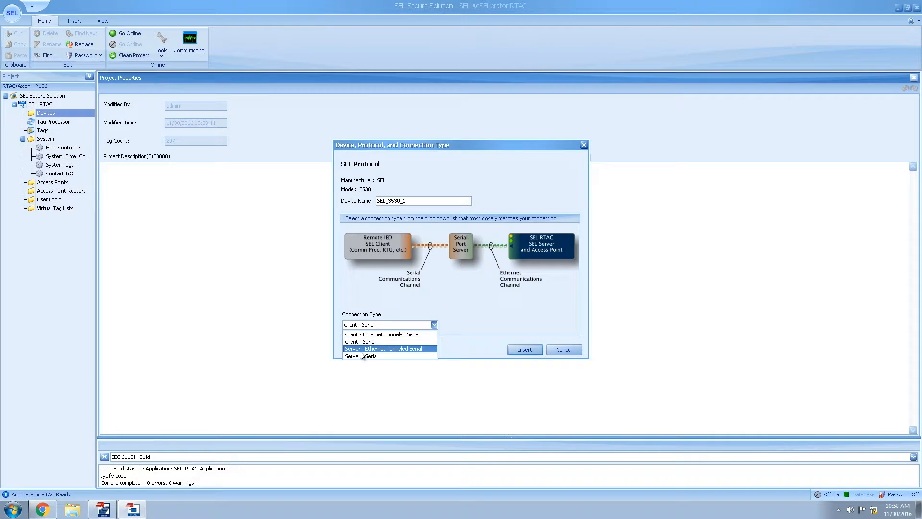
left_click(383, 348)
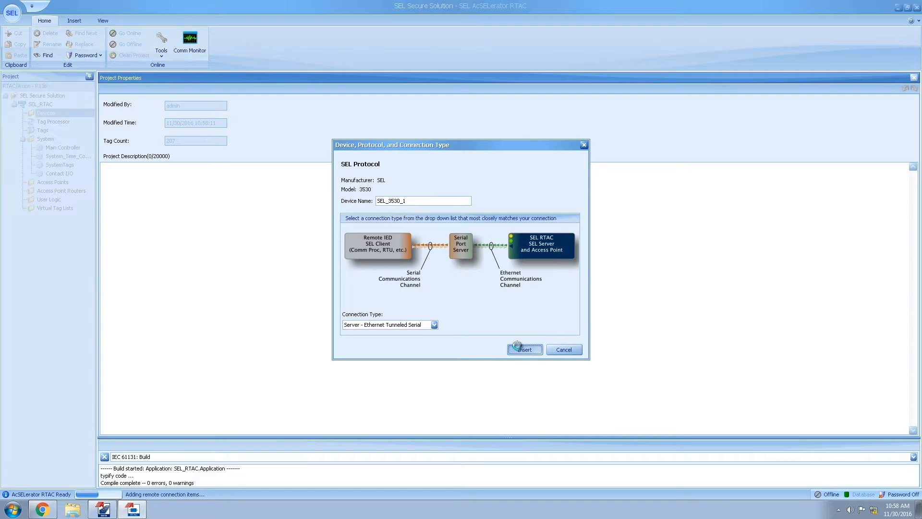
left_click(525, 349)
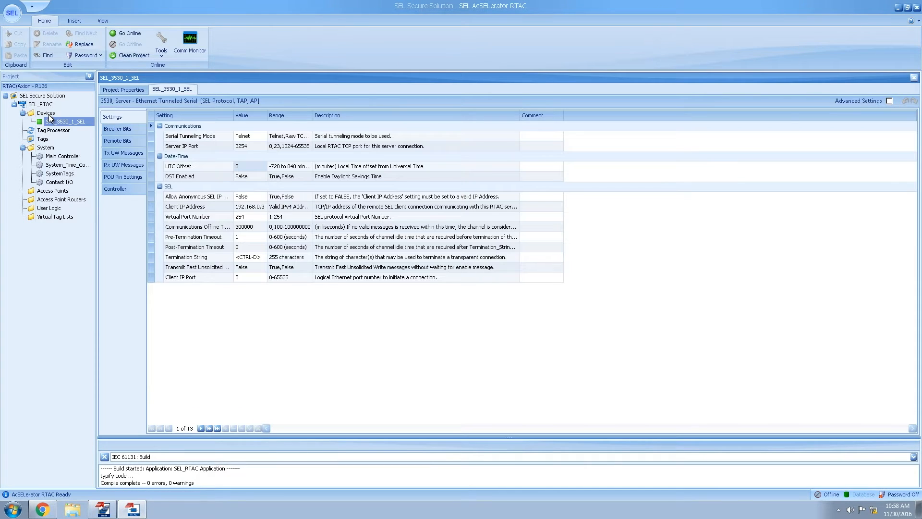
Step: Insert an SEL 351S SEL Protocol device as a serial client under Devices
right_click(38, 114)
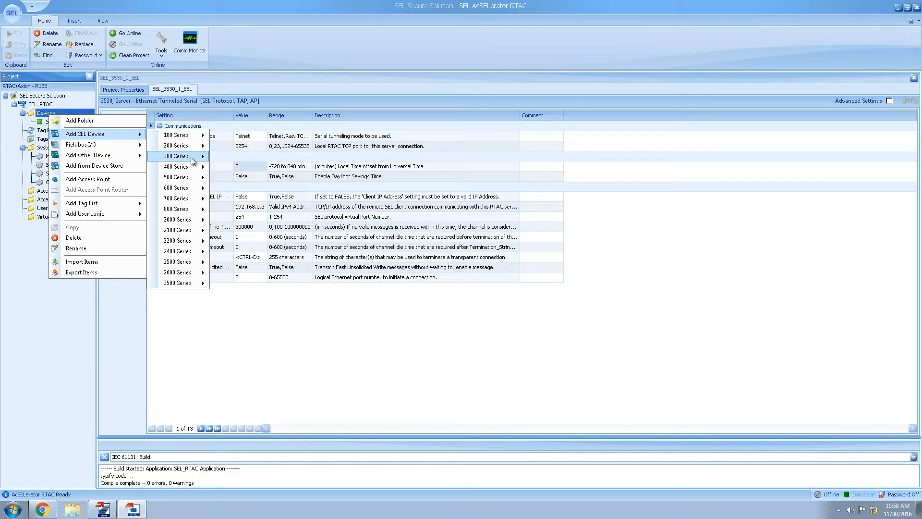
mouse_move(233, 304)
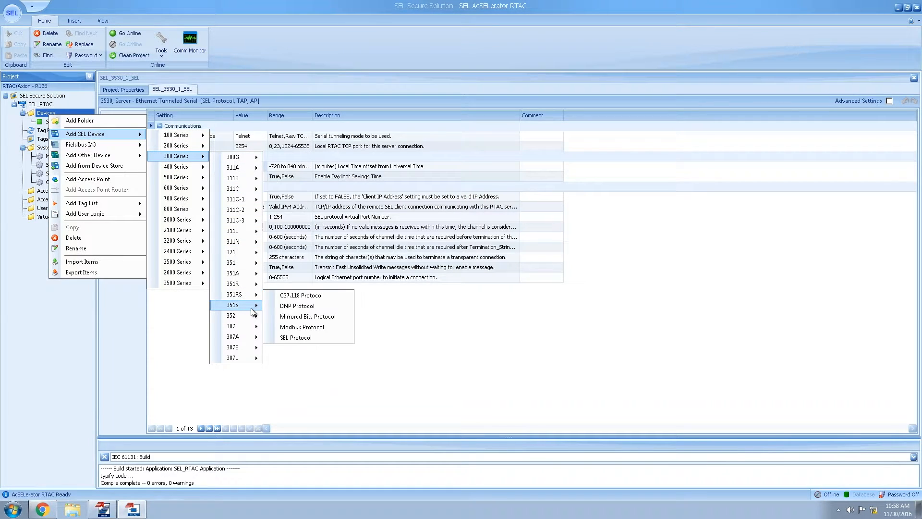
left_click(296, 337)
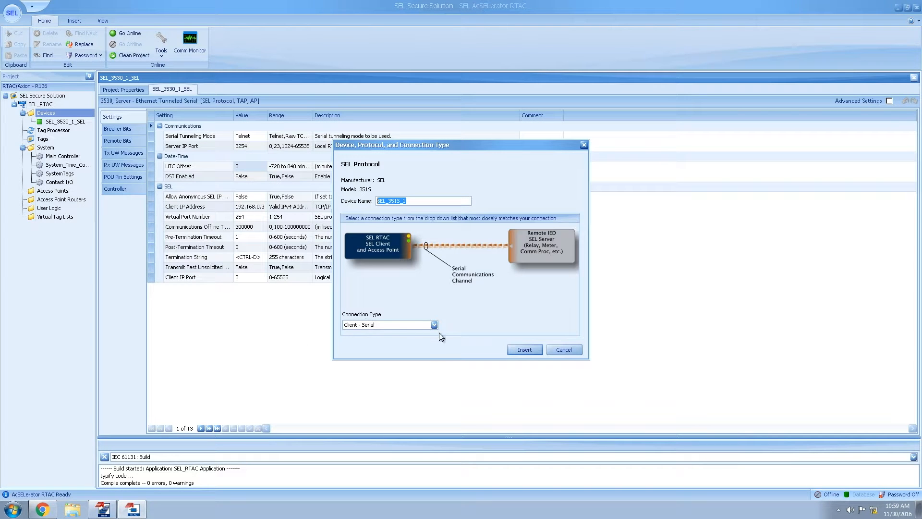
left_click(525, 349)
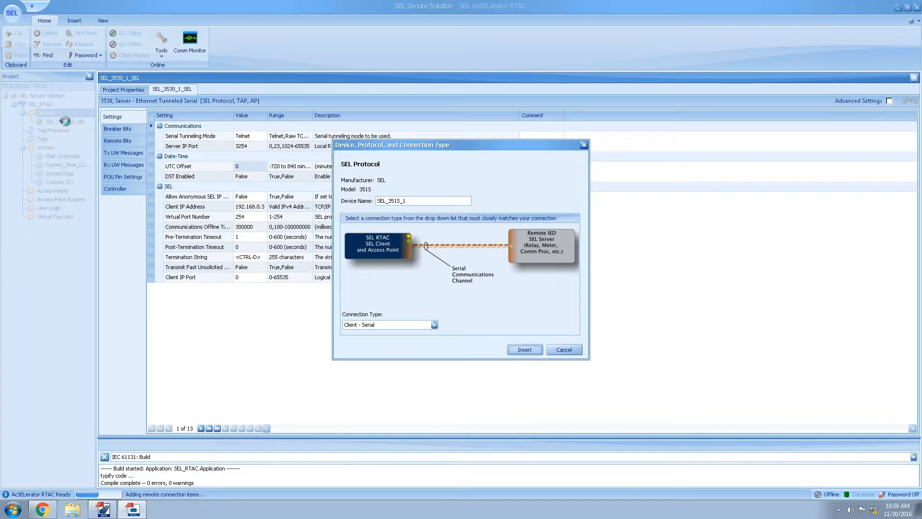
left_click(524, 349)
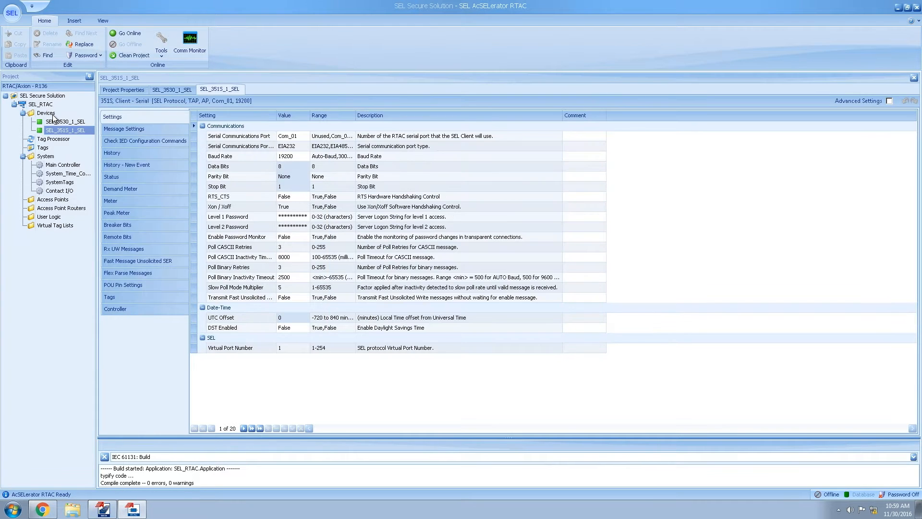
Step: Insert an SEL 451 SEL Protocol device as Client - Ethernet Tunneled Serial
right_click(39, 115)
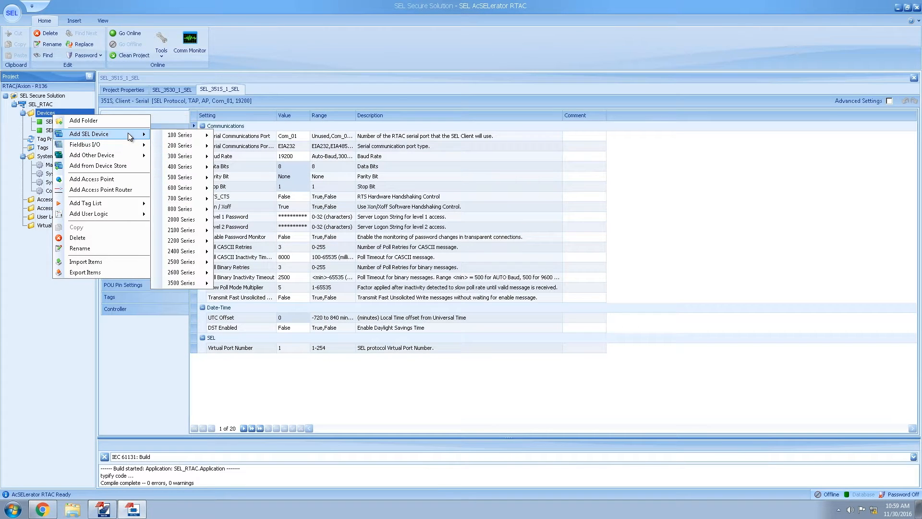
mouse_move(181, 166)
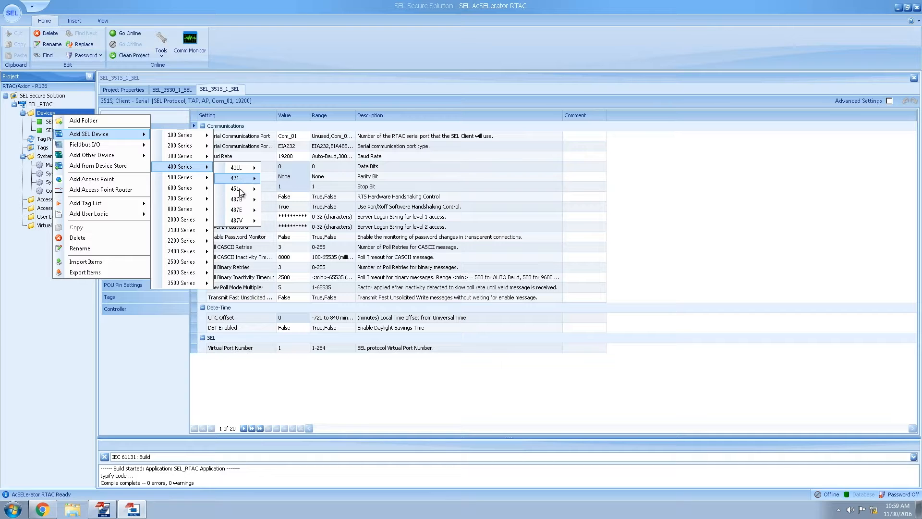
mouse_move(235, 188)
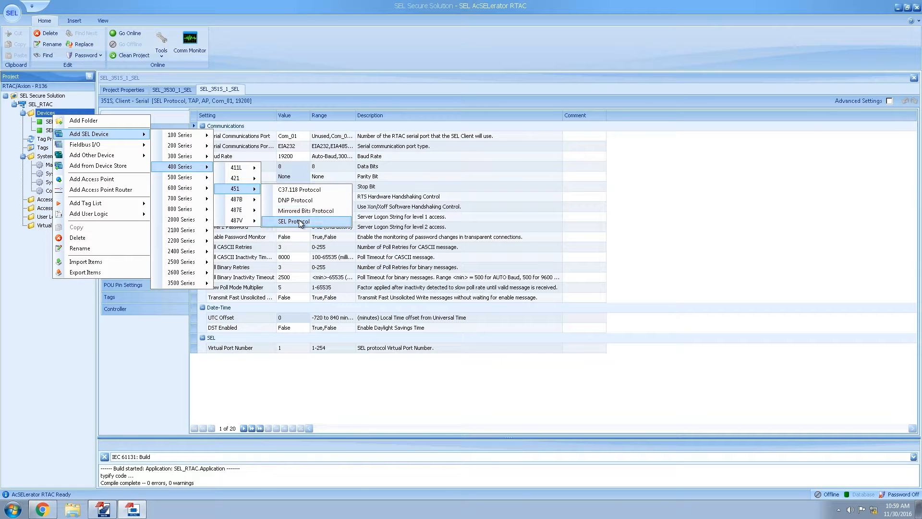
left_click(293, 221)
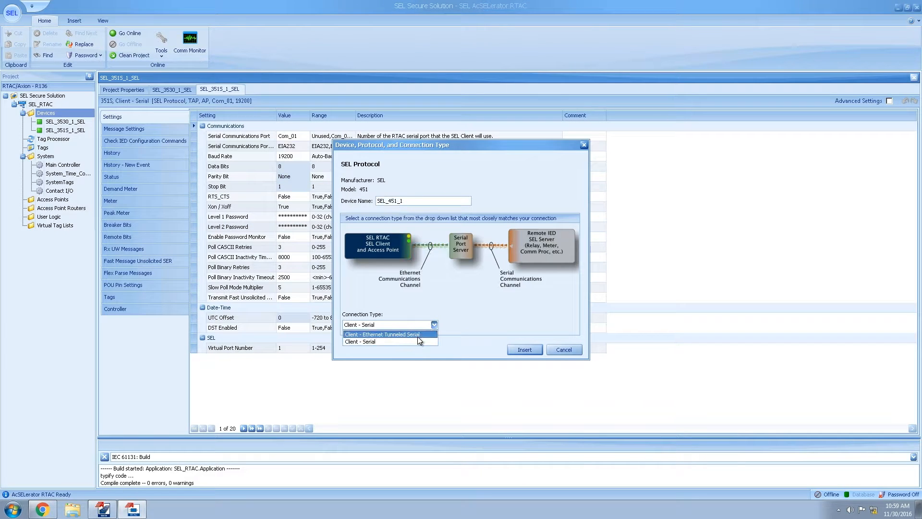
left_click(382, 334)
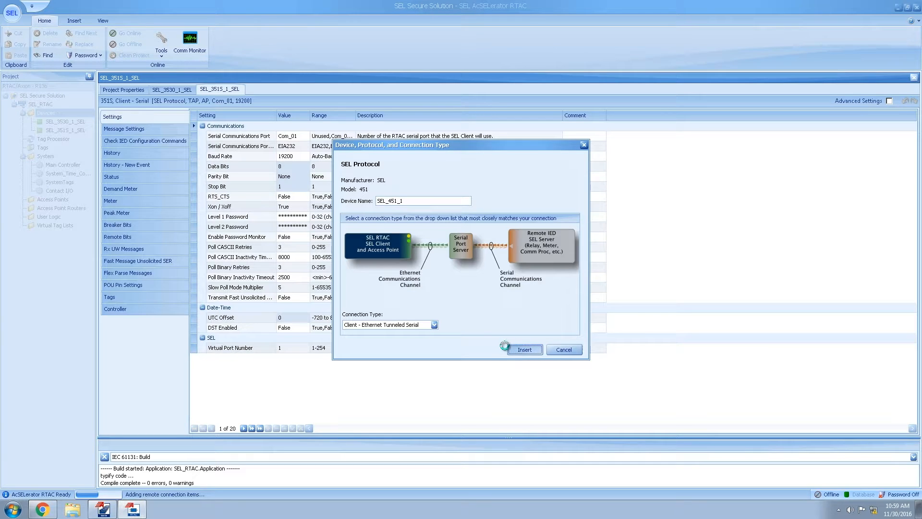
left_click(525, 349)
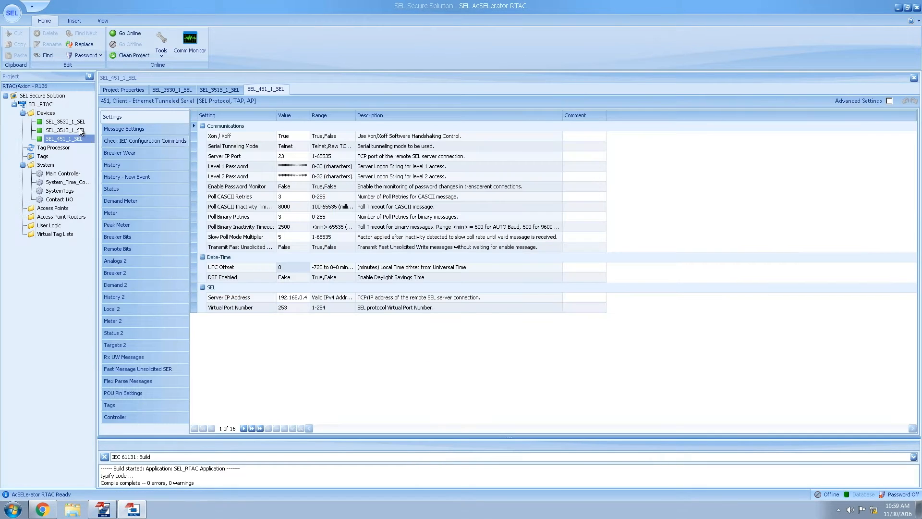
Step: Set SEL_3530_1 Server IP Port to 3001, Allow Anonymous SEL IP to True, and save
left_click(54, 125)
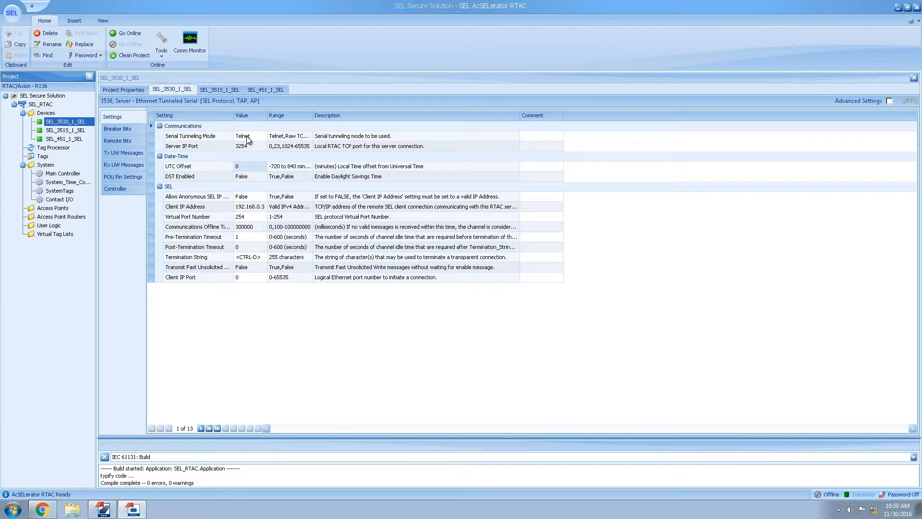
left_click(246, 145)
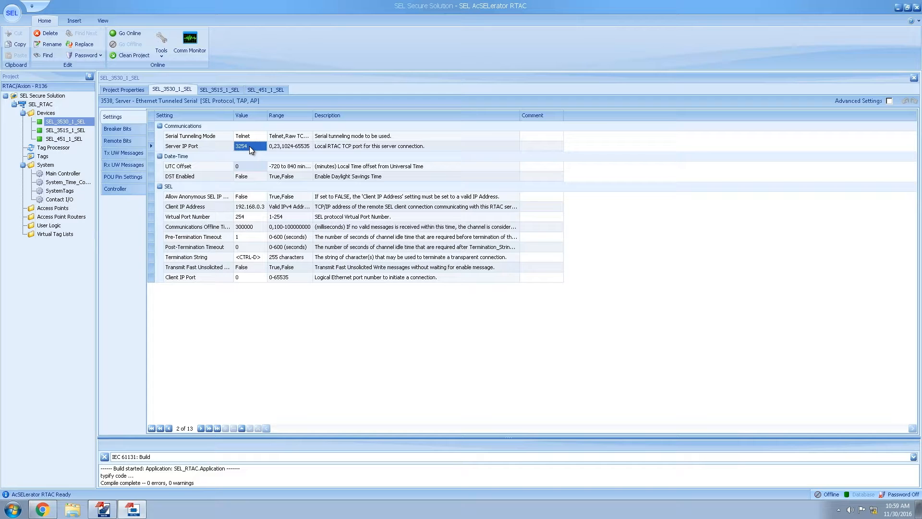
type("3001")
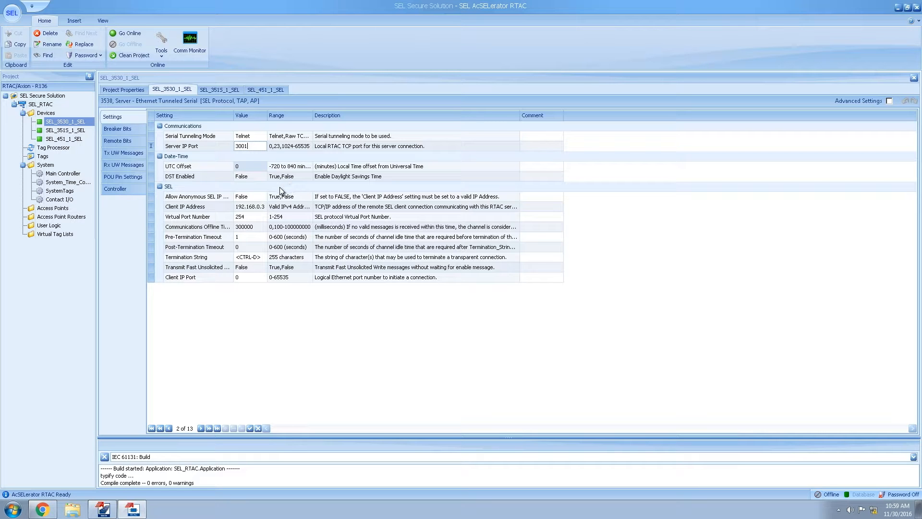
left_click(249, 196)
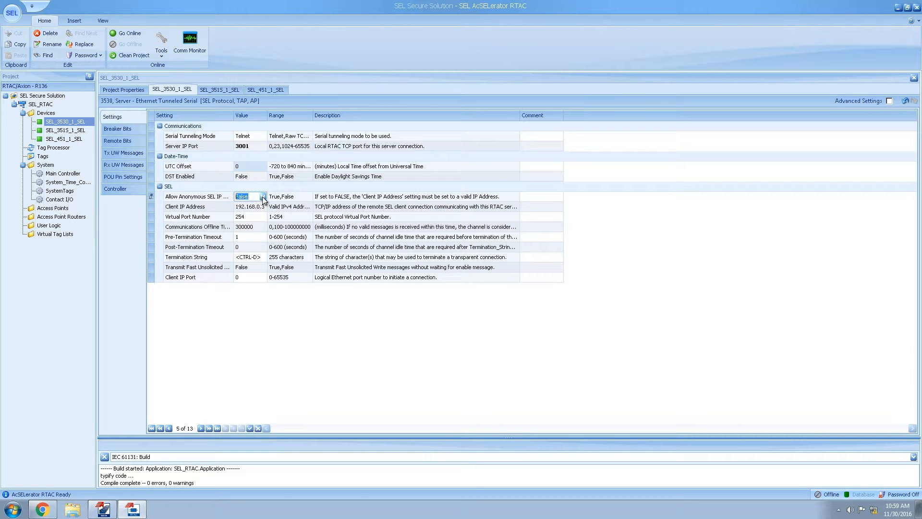
left_click(262, 197)
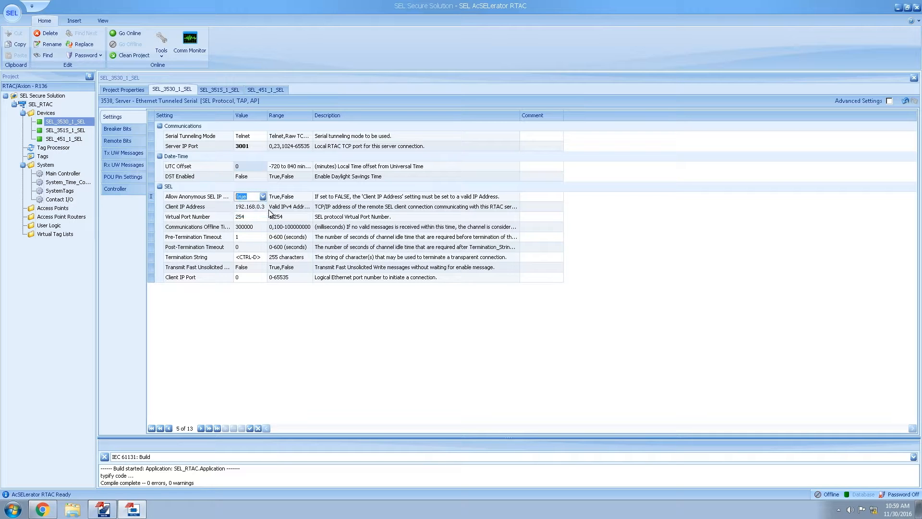
left_click(250, 207)
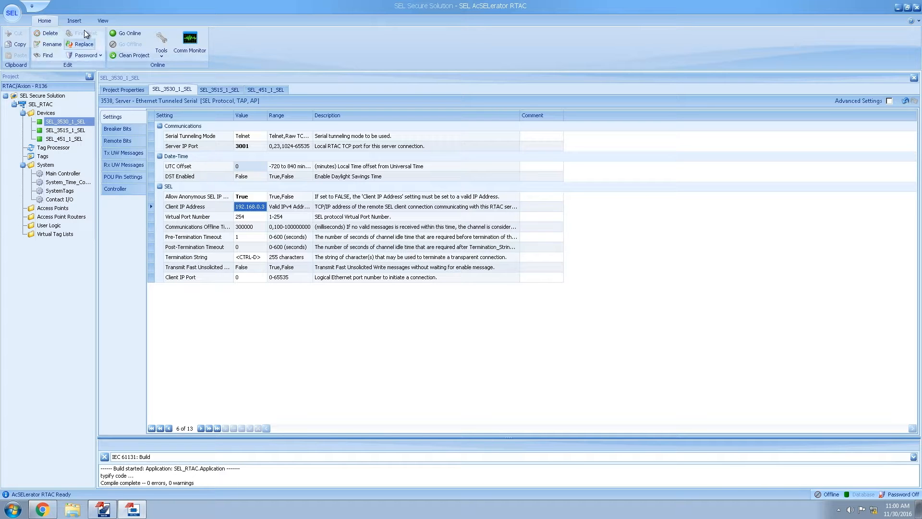
left_click(14, 12)
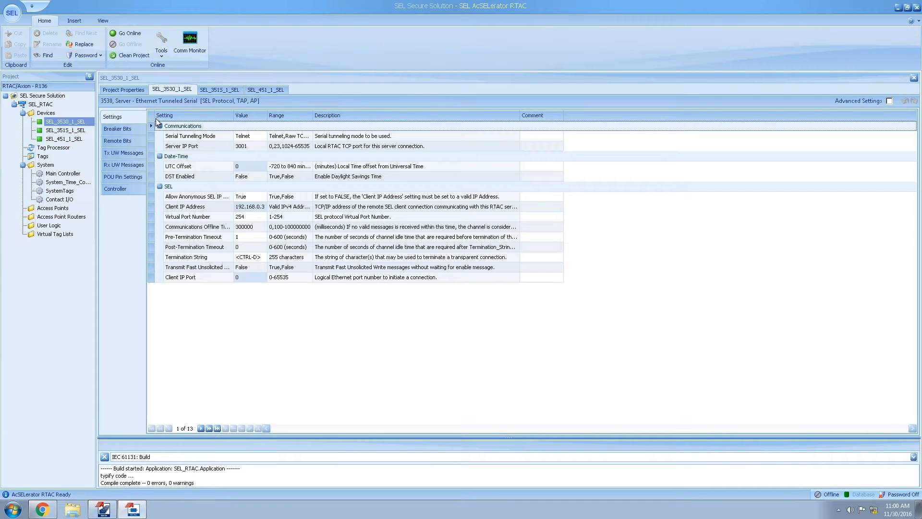
mouse_move(168, 144)
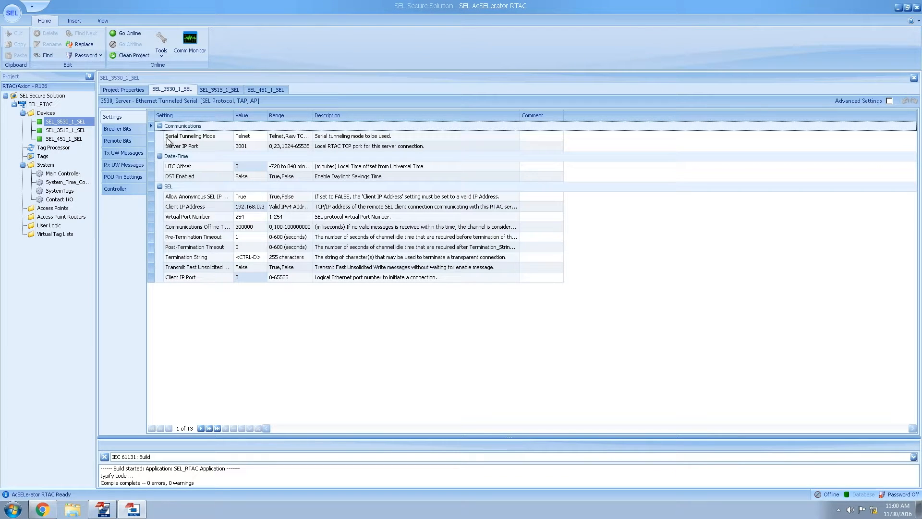
mouse_move(122, 142)
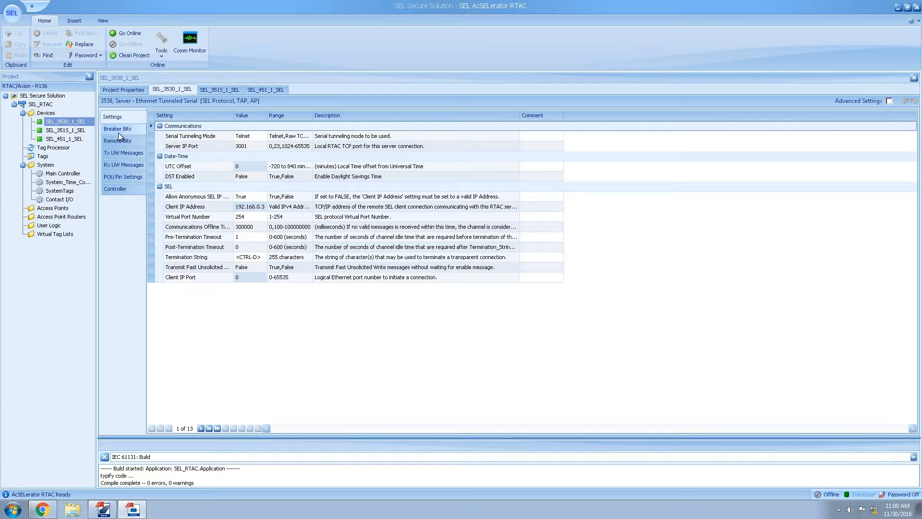
Step: Review the SEL_3515_1 serial client settings, including Virtual Port Number 1
left_click(62, 130)
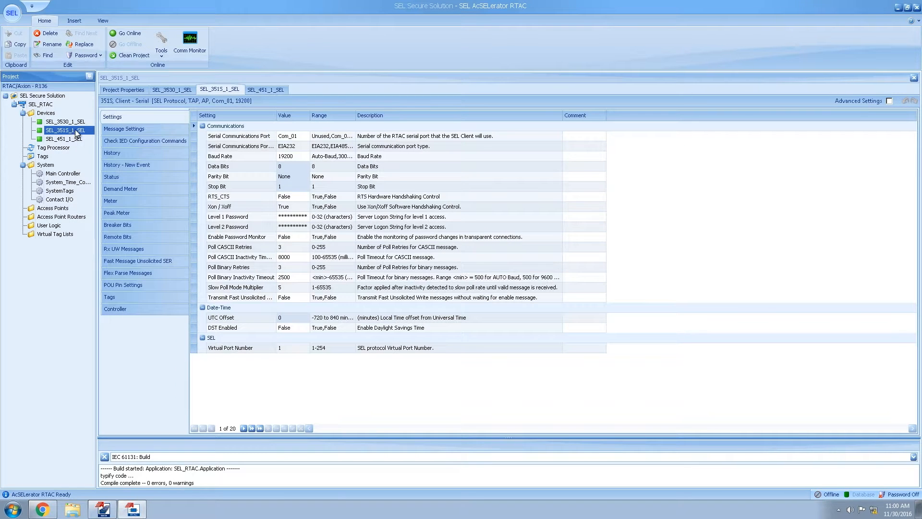
mouse_move(303, 143)
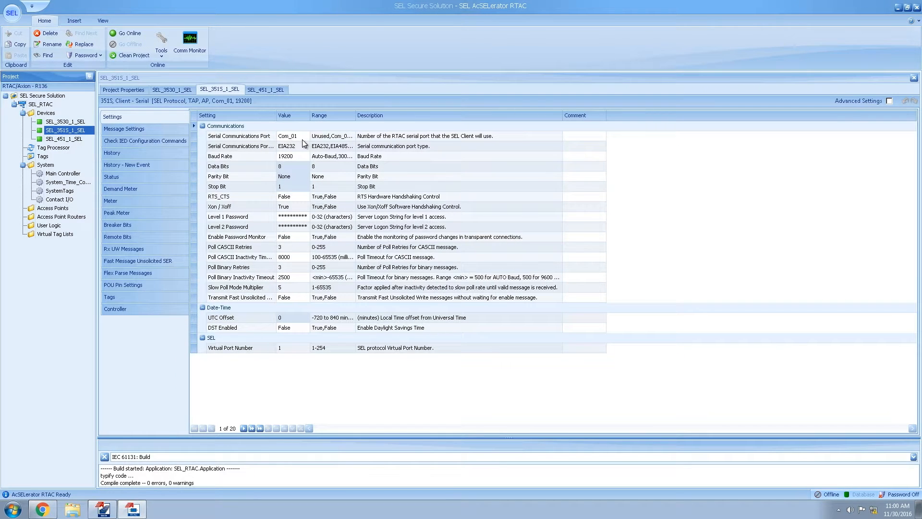
mouse_move(303, 161)
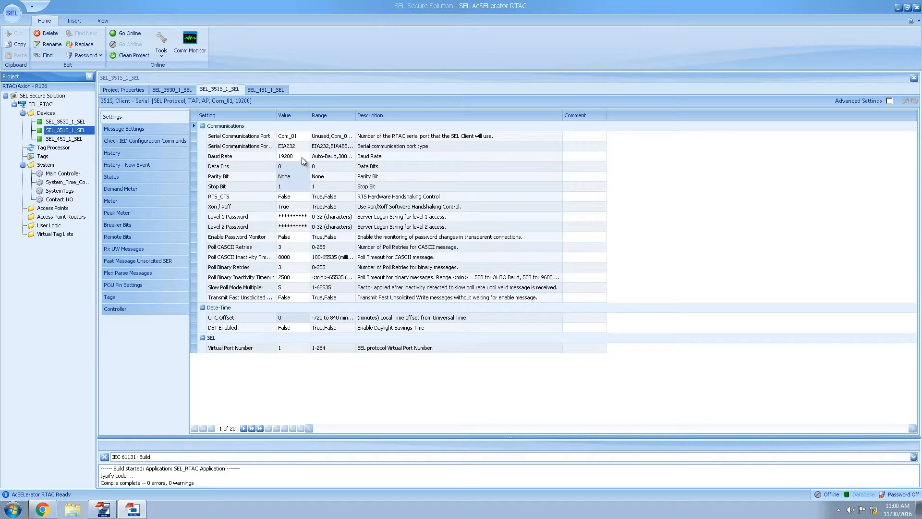
mouse_move(301, 199)
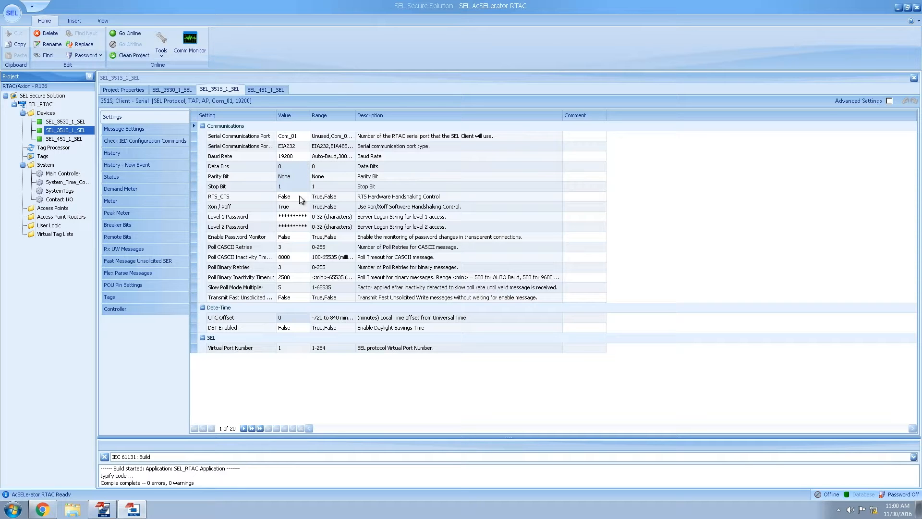
left_click(292, 347)
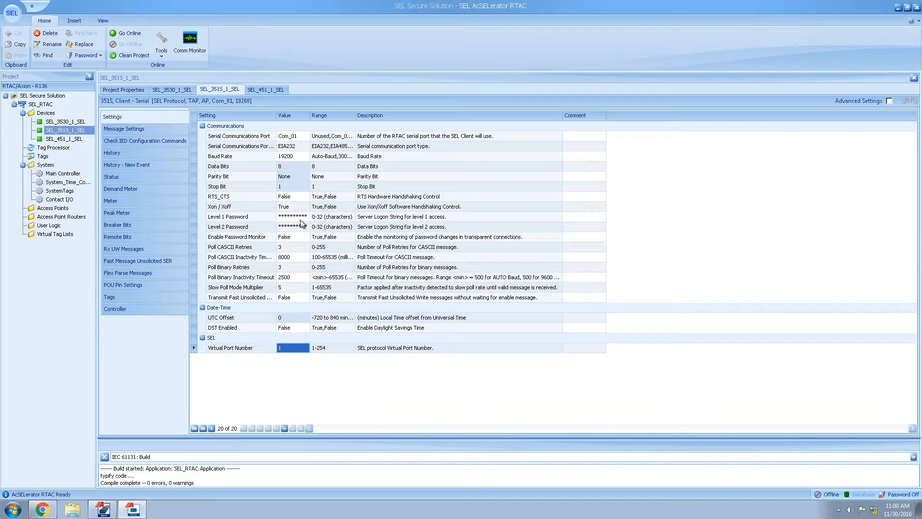
mouse_move(297, 230)
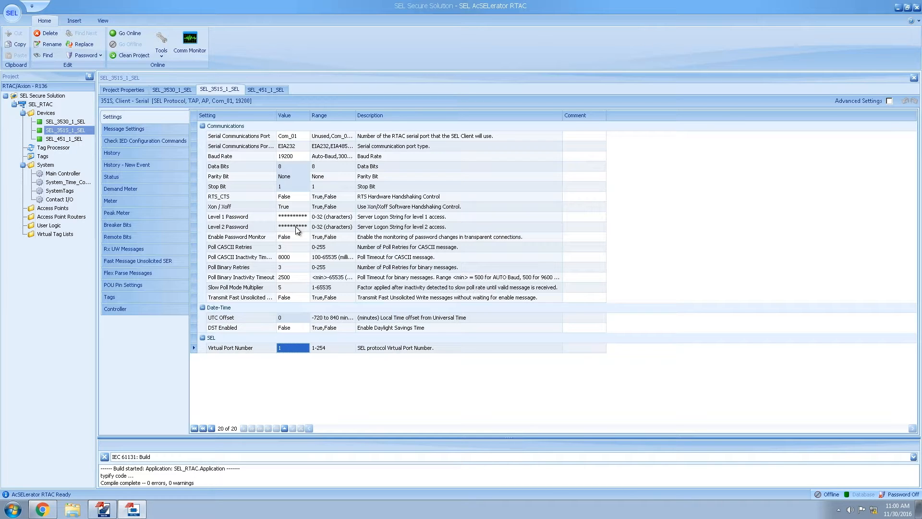
mouse_move(138, 164)
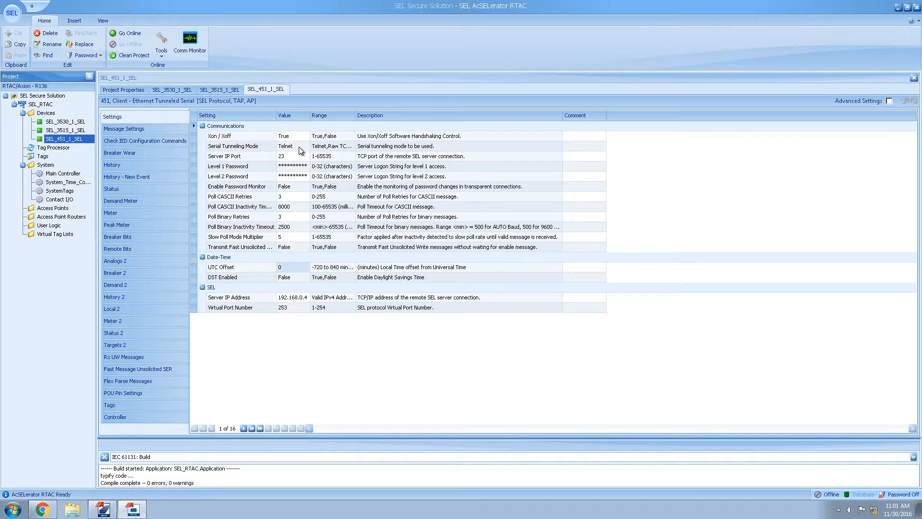
mouse_move(298, 157)
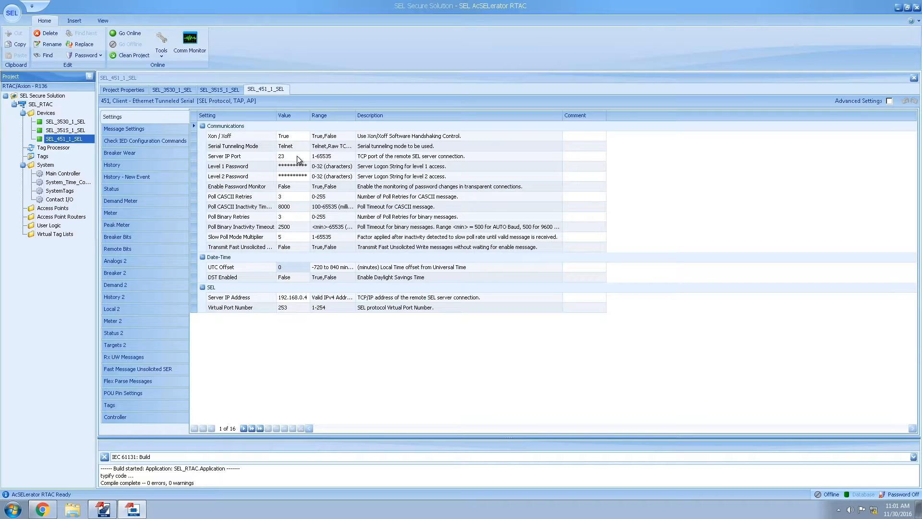
mouse_move(308, 216)
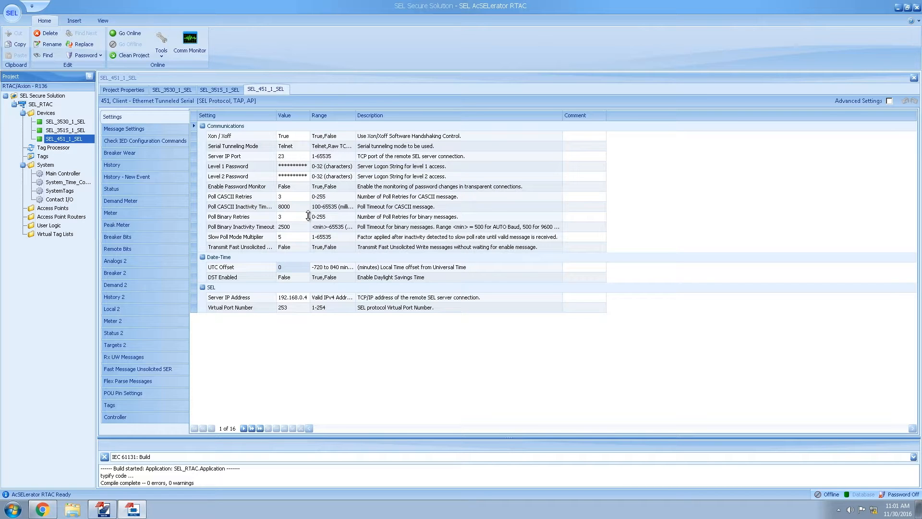
mouse_move(290, 310)
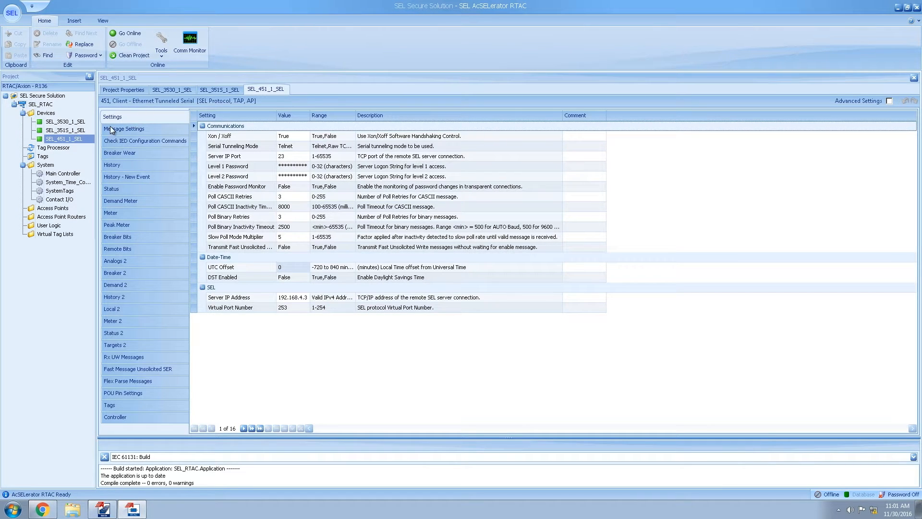
Step: In SEL_351S_1 POU Pin Settings, set Enable_File_Transfer_Monitor's Default Value to TRUE
left_click(61, 130)
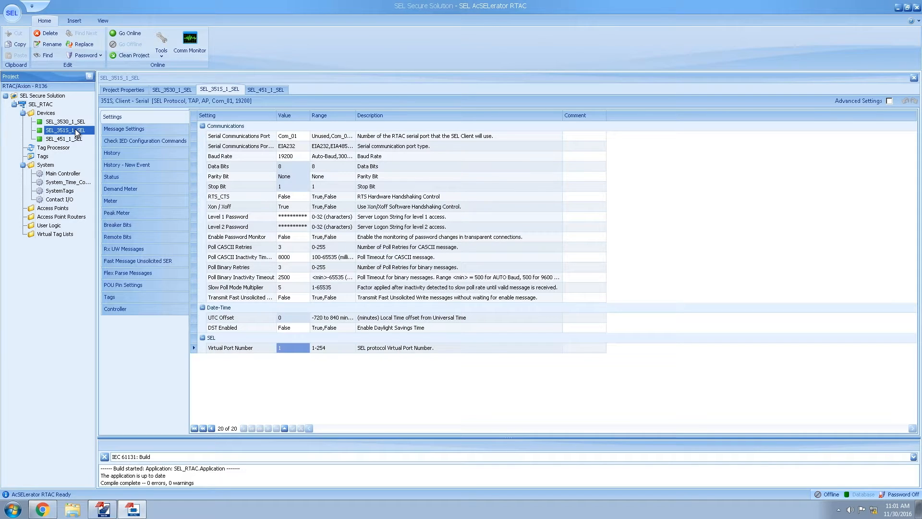
left_click(123, 283)
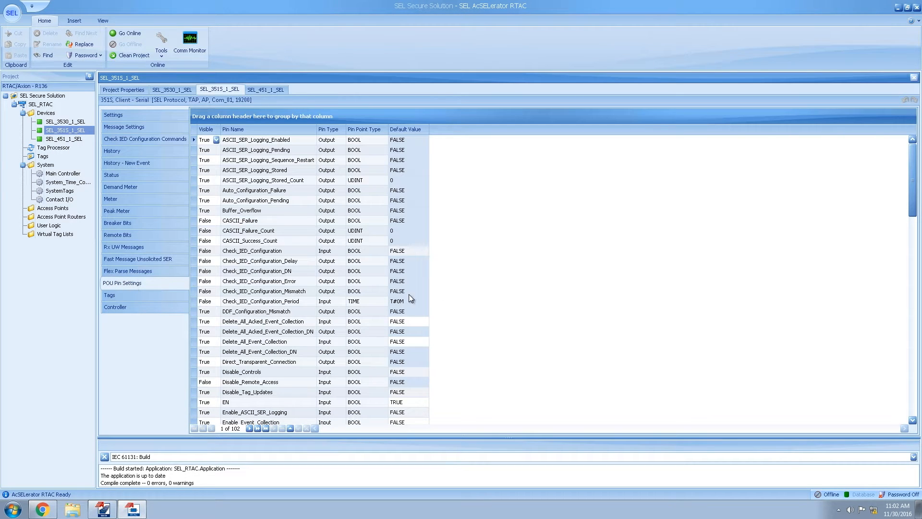
left_click(398, 291)
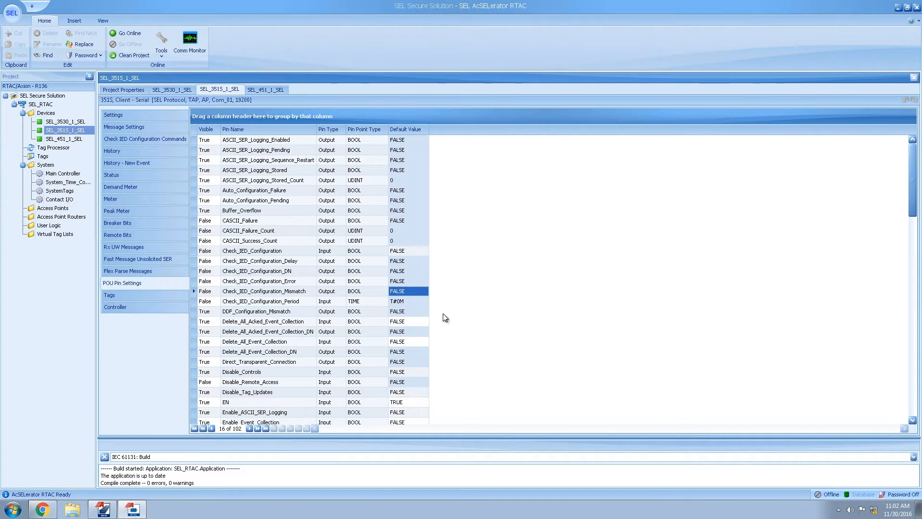
scroll("down", 3)
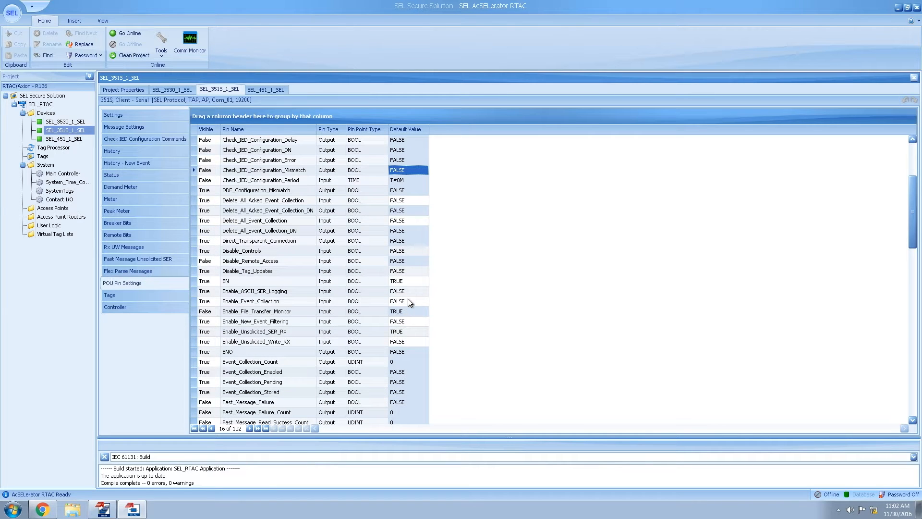
left_click(407, 301)
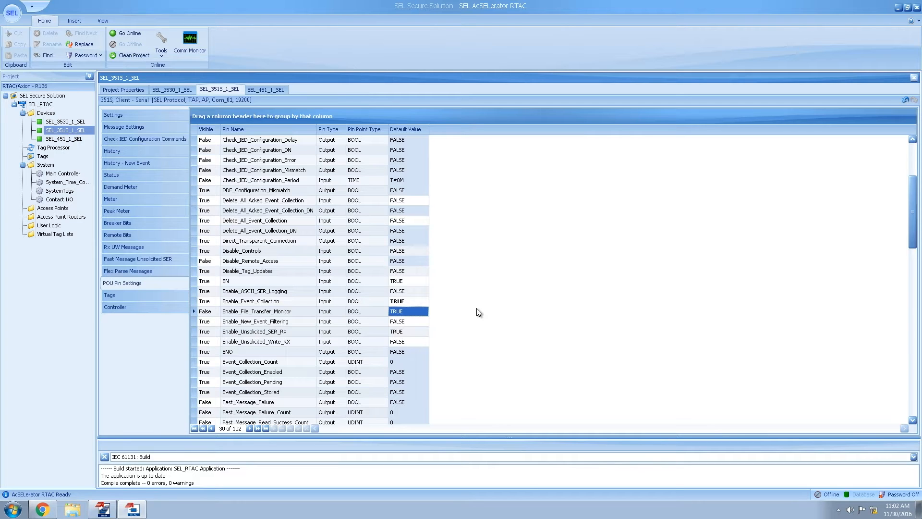
mouse_move(202, 140)
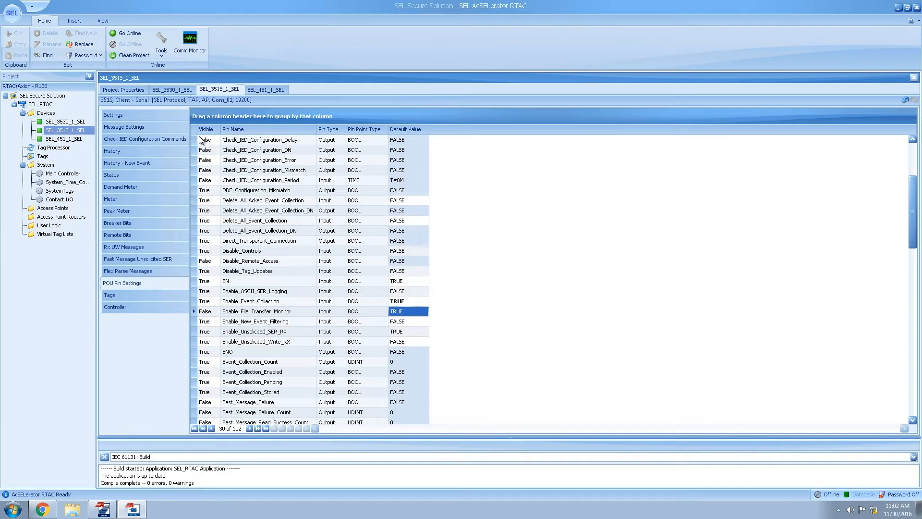
mouse_move(144, 114)
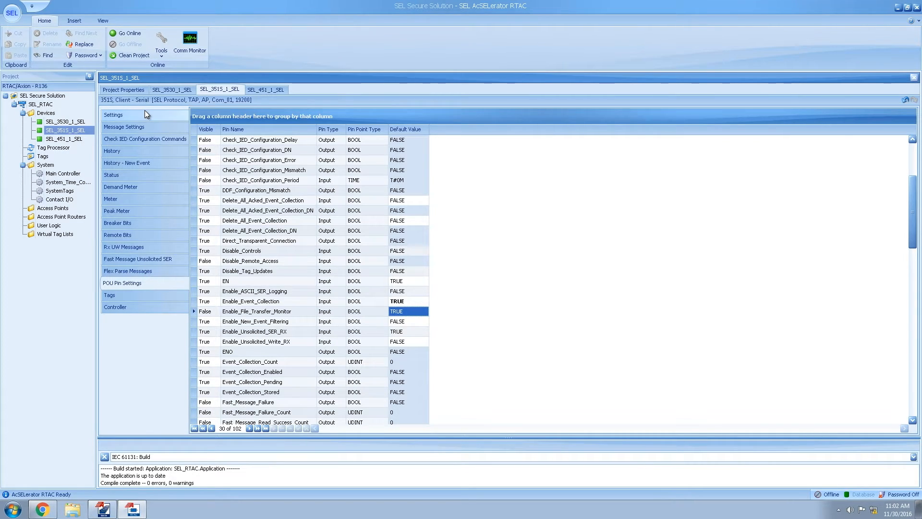
Step: With Advanced Settings shown, set the 351S client's Device GUID to SEL_351S
left_click(114, 115)
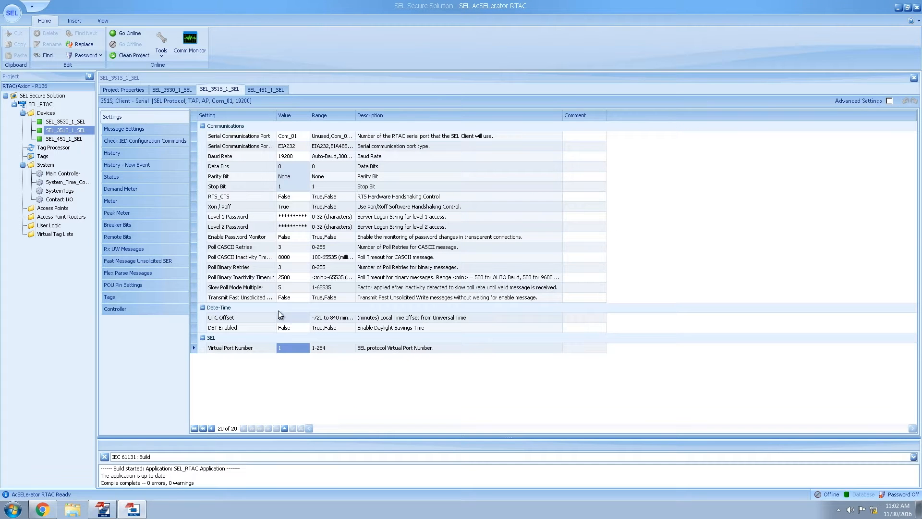
left_click(890, 101)
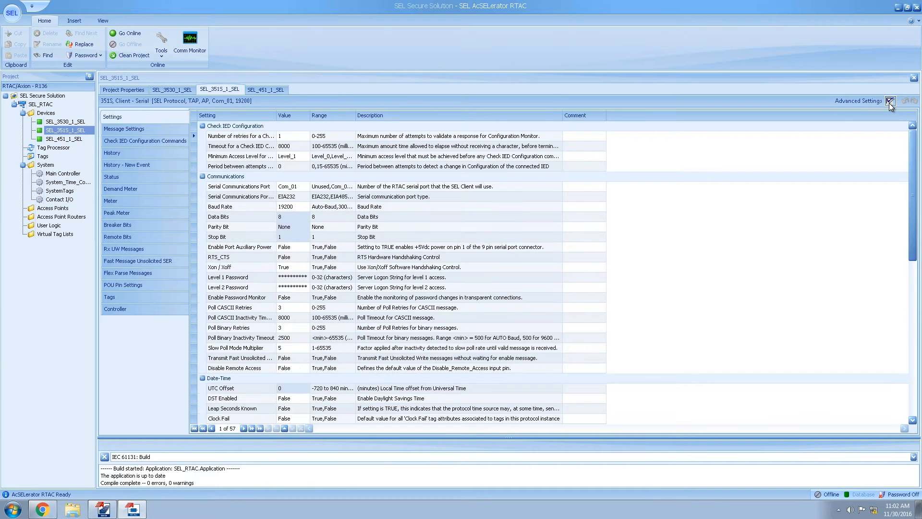
scroll("down", 3)
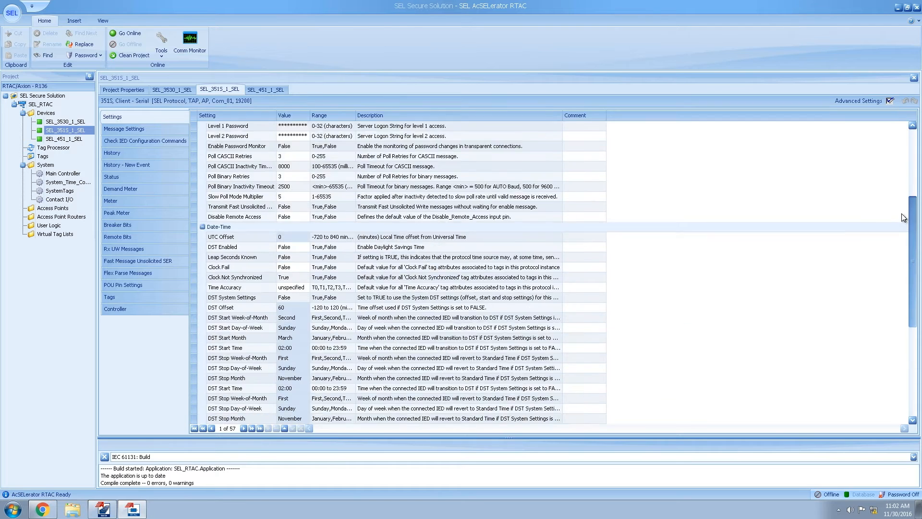
scroll("down", 3)
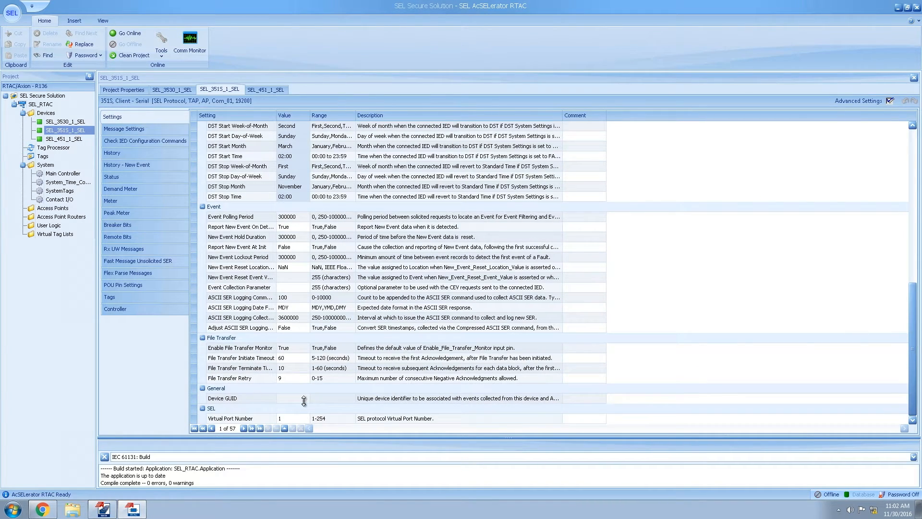
left_click(292, 398)
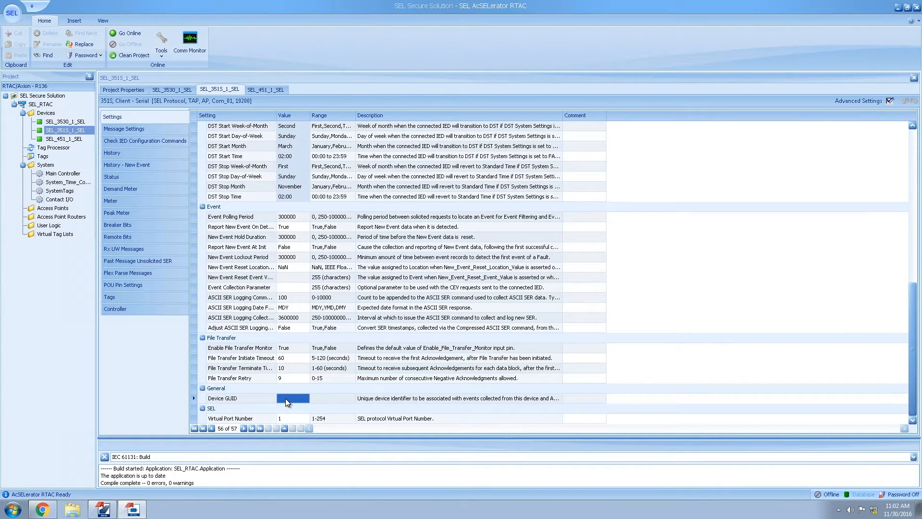
left_click(292, 398)
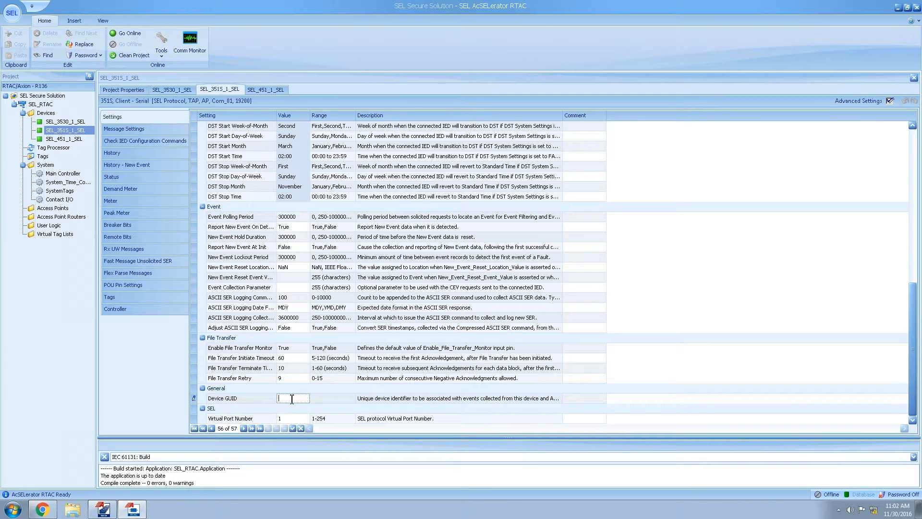
type("SEL_")
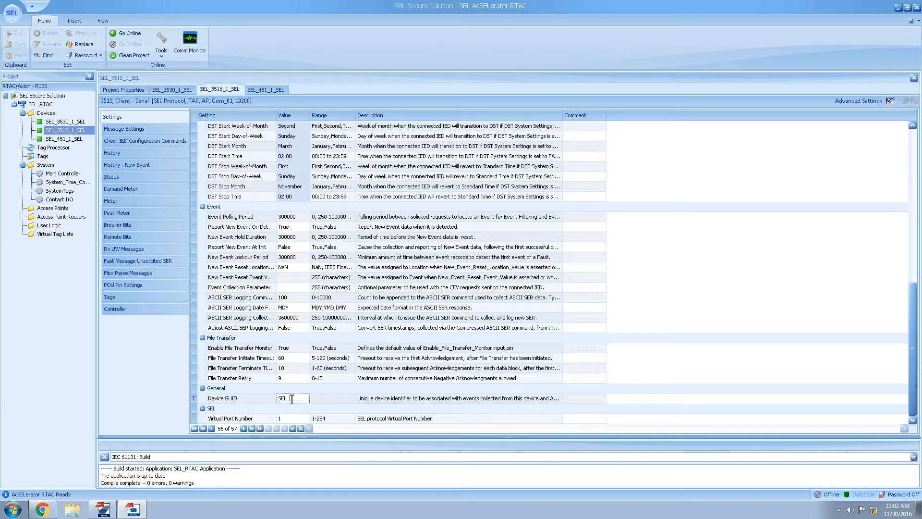
type("351S")
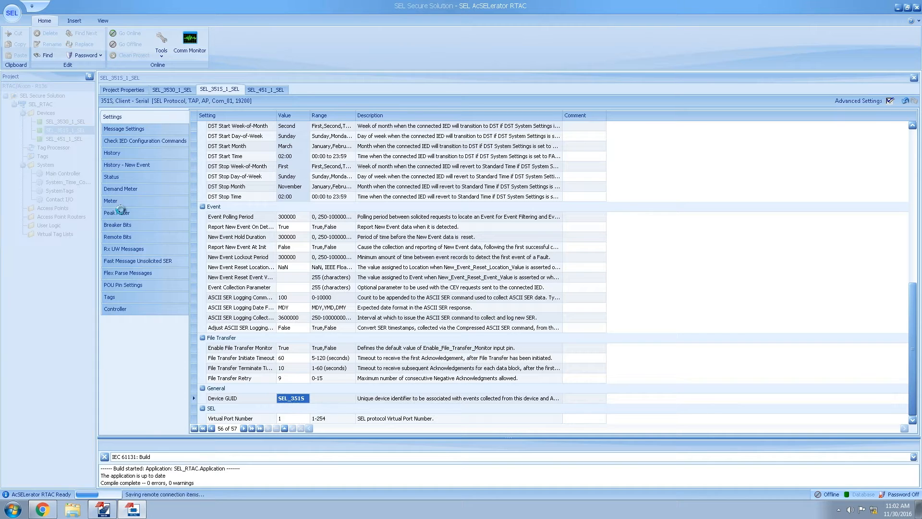
left_click(267, 89)
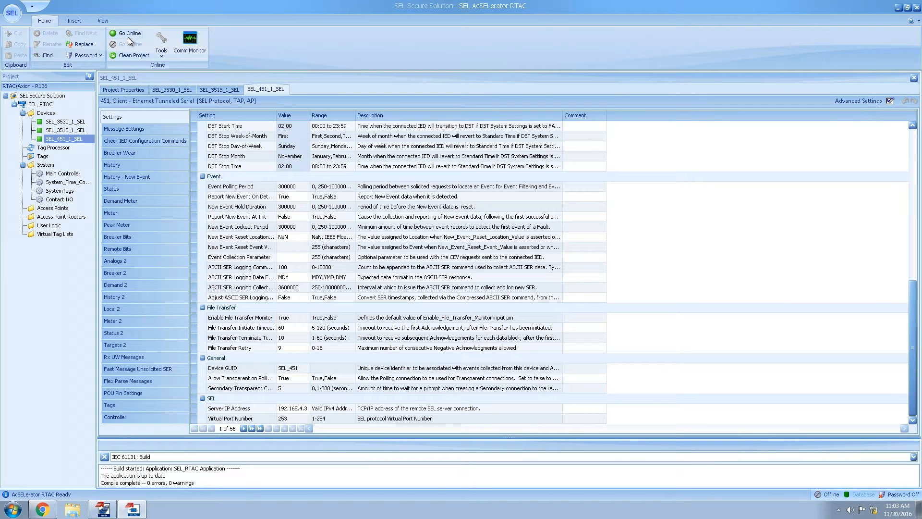
Step: Go Online, log in to the RTAC, send and overwrite the settings until status shows Online
left_click(125, 33)
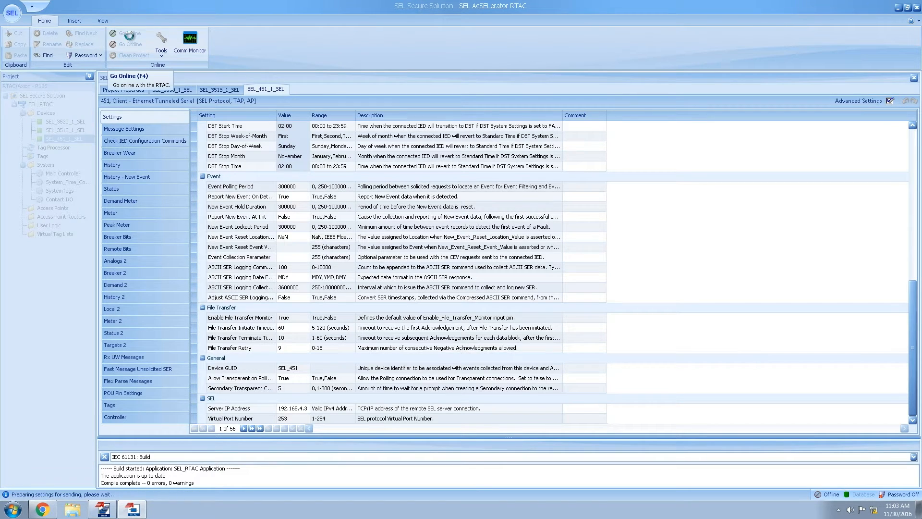
left_click(122, 34)
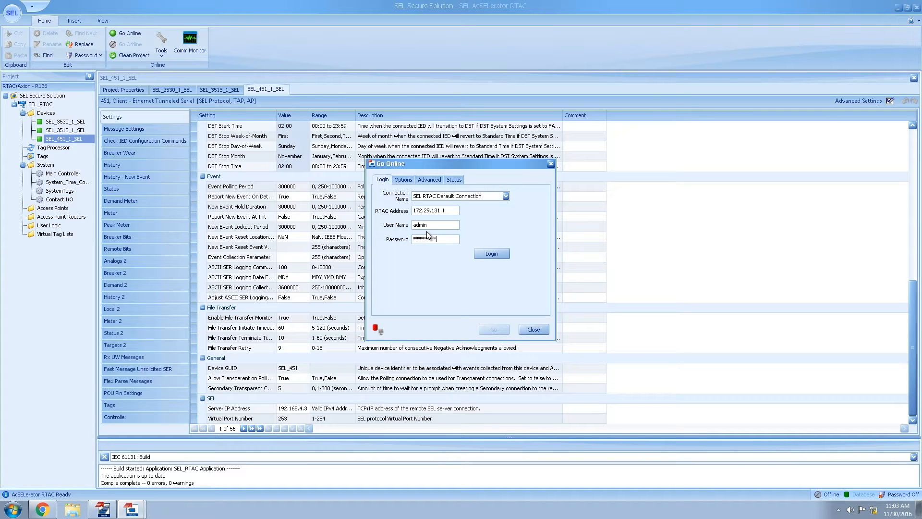
left_click(492, 253)
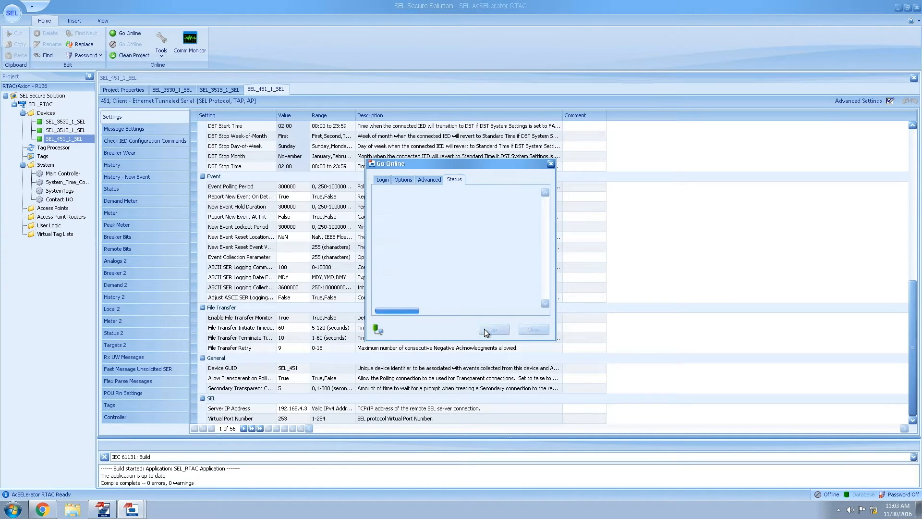
left_click(493, 330)
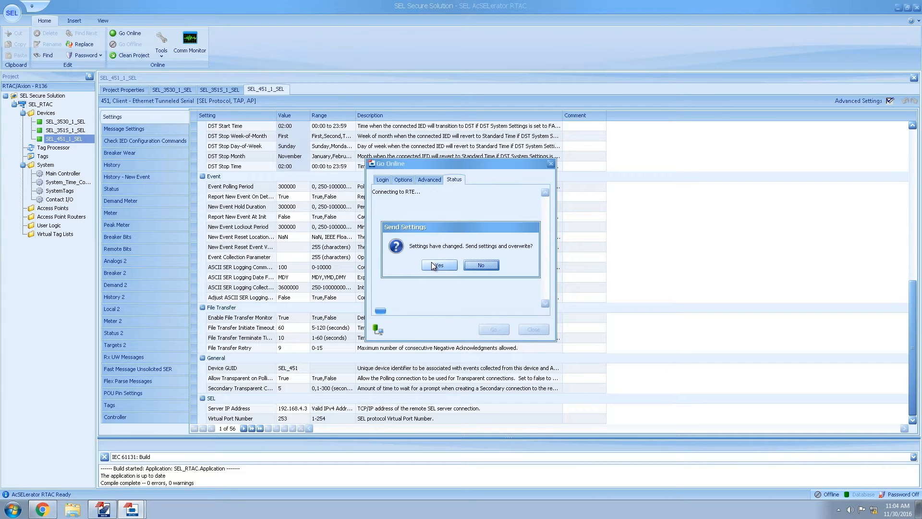
left_click(439, 265)
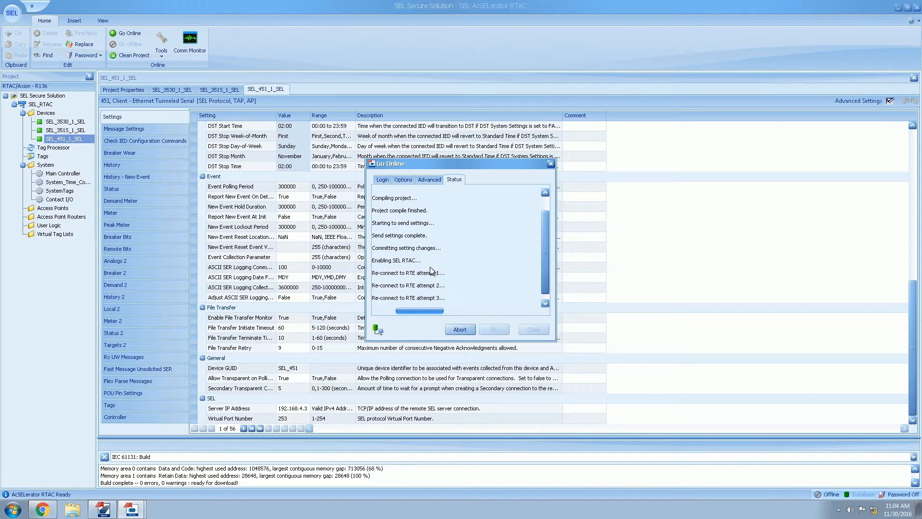
left_click(534, 329)
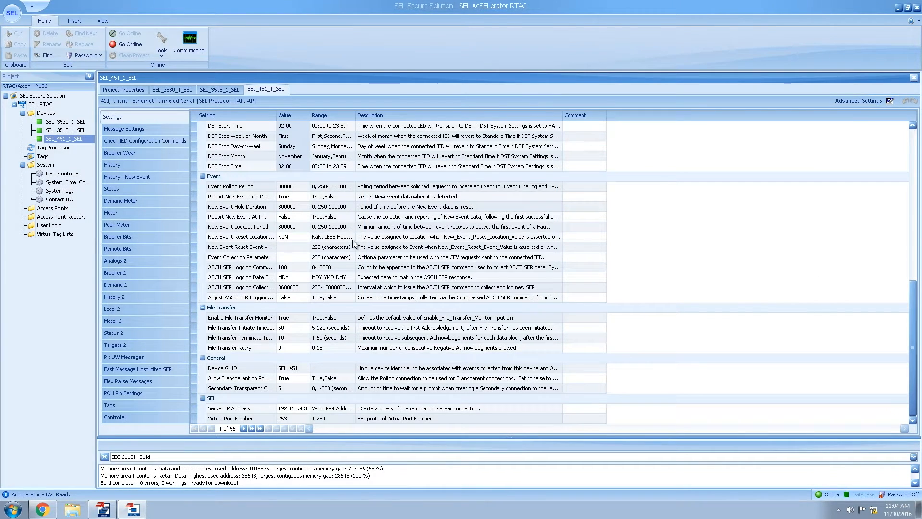
mouse_move(77, 136)
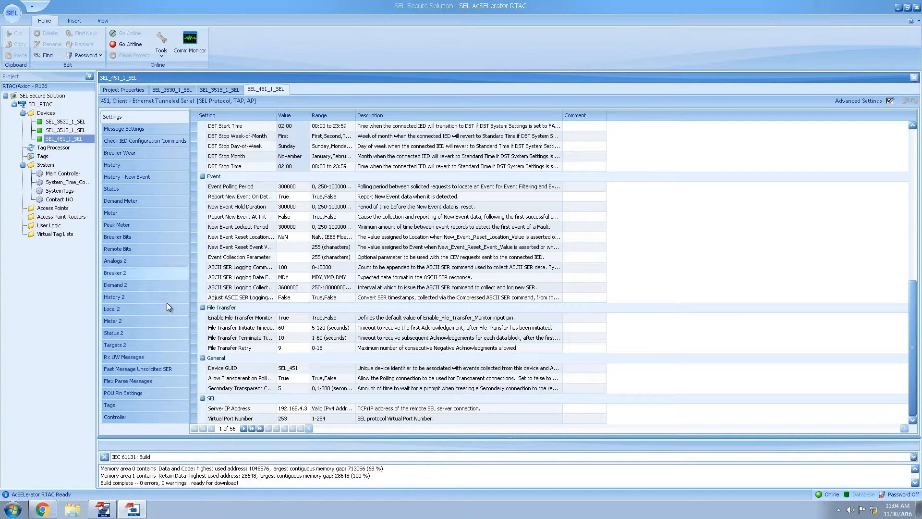
left_click(114, 415)
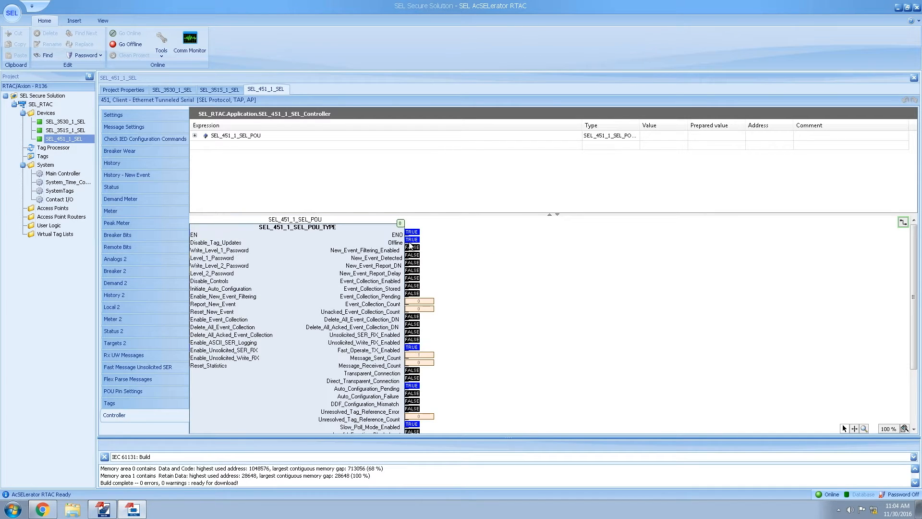
mouse_move(412, 243)
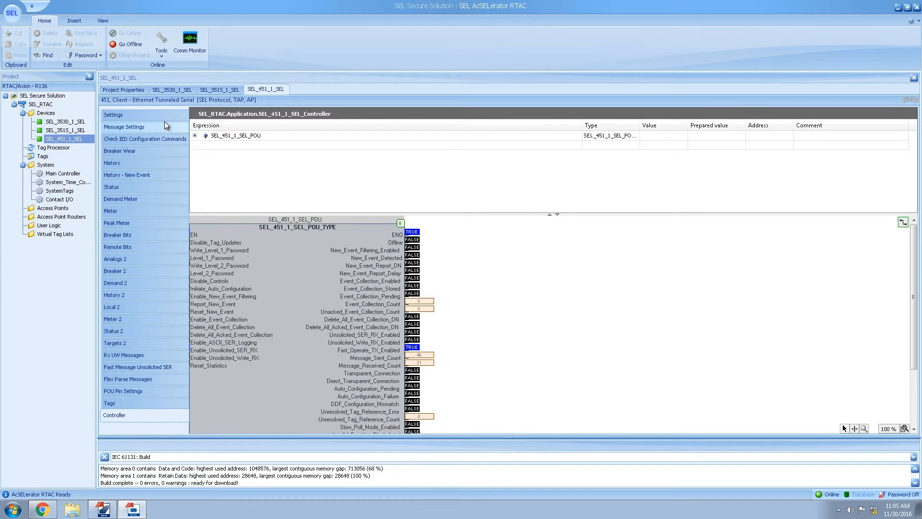
left_click(113, 115)
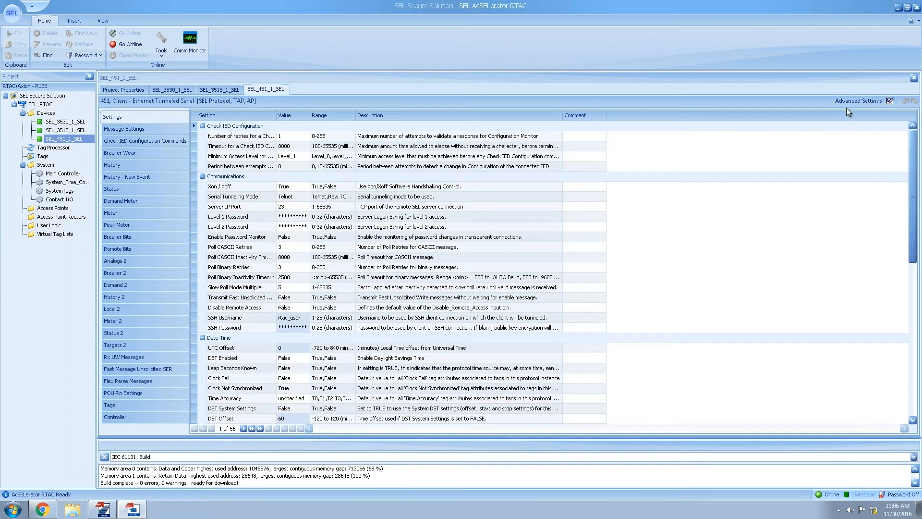
mouse_move(859, 109)
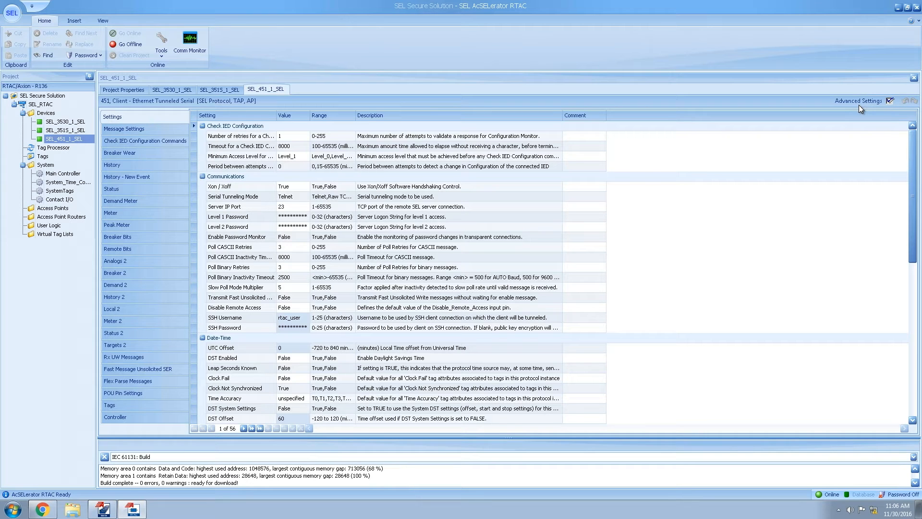
mouse_move(225, 135)
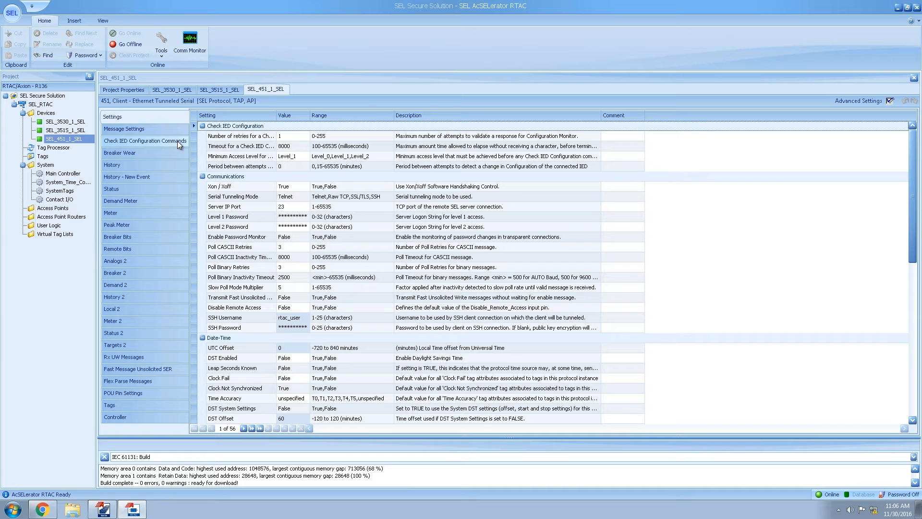
Step: Show SEL_451_1's Check IED Configuration Commands: ID and FILE READ CFG.TXT NOYMODEM
left_click(145, 141)
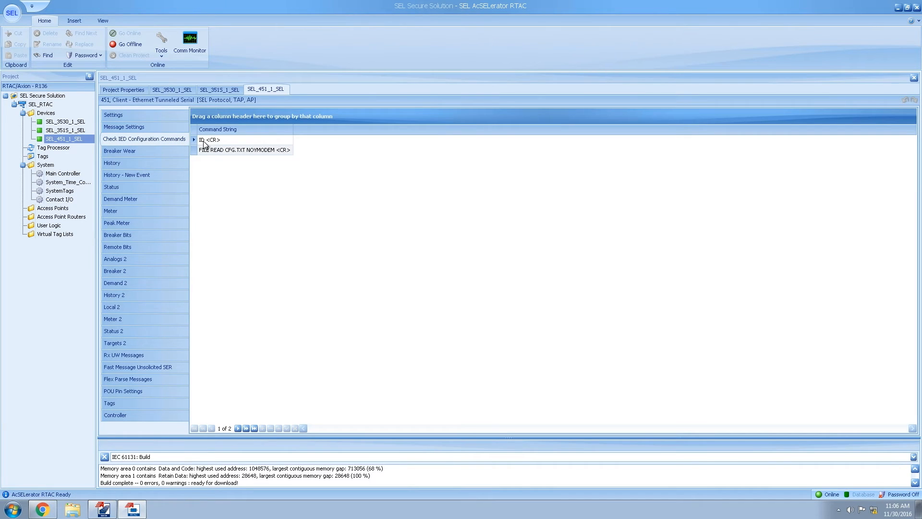
mouse_move(203, 162)
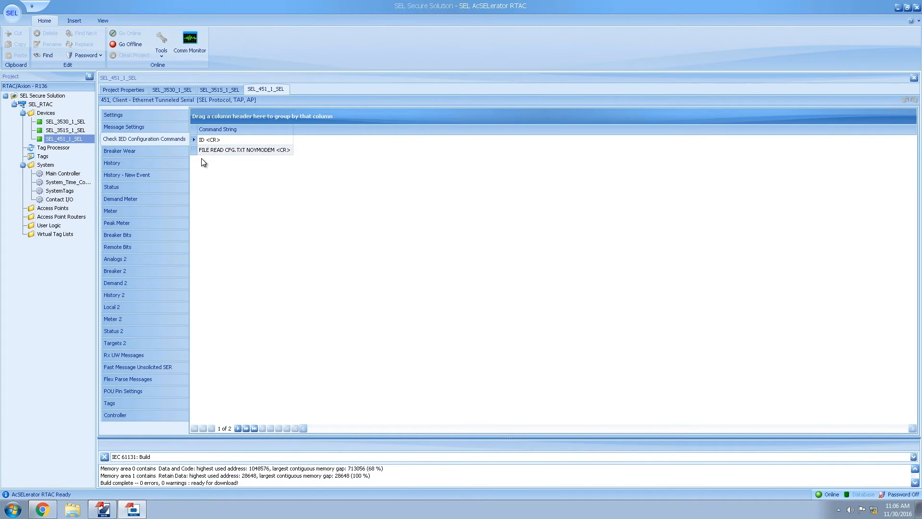